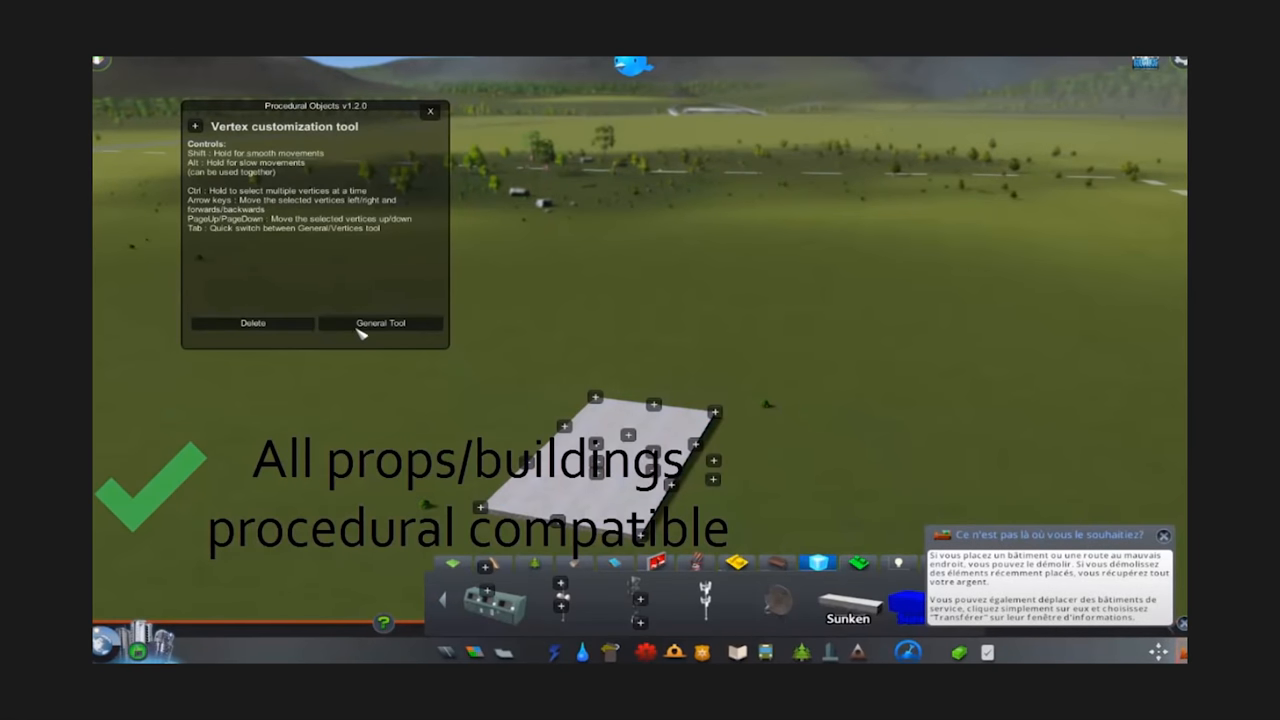
Show the Procedural Objects window and drag it into the top-left corner of the screen
left_click(380, 324)
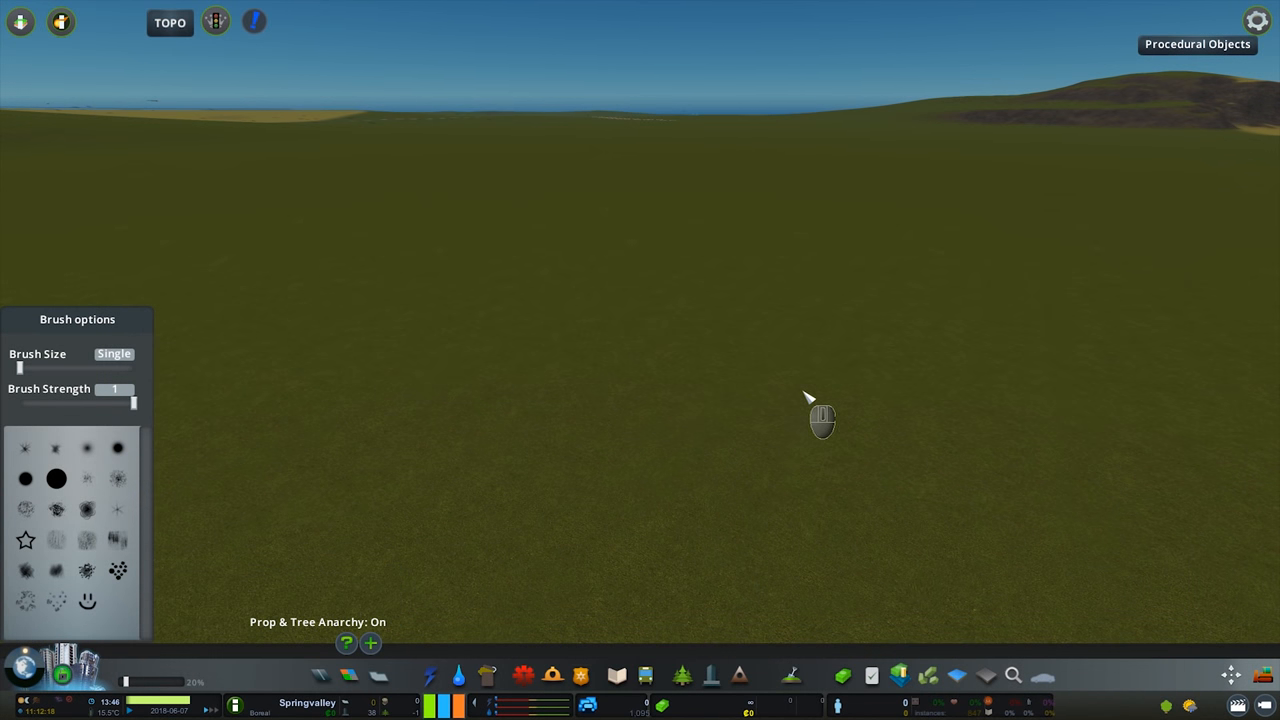
mouse_move(804, 396)
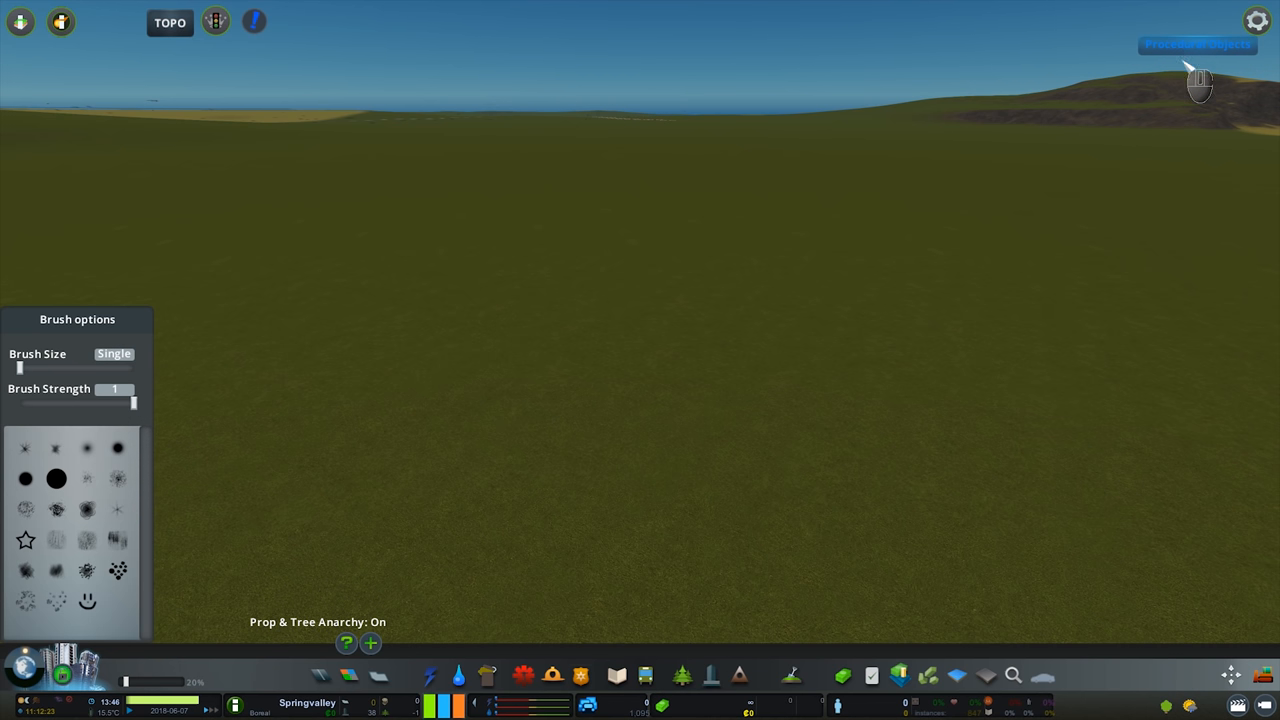
left_click(1196, 44)
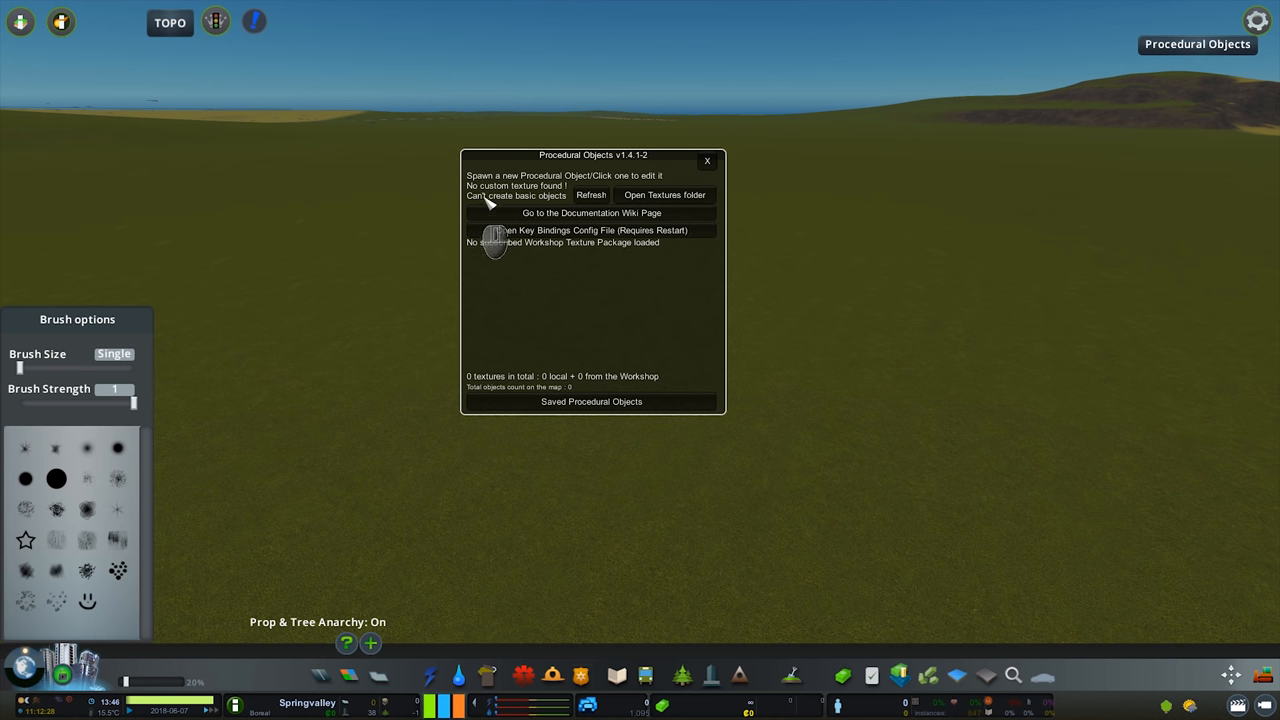
left_click_drag(592, 156, 530, 132)
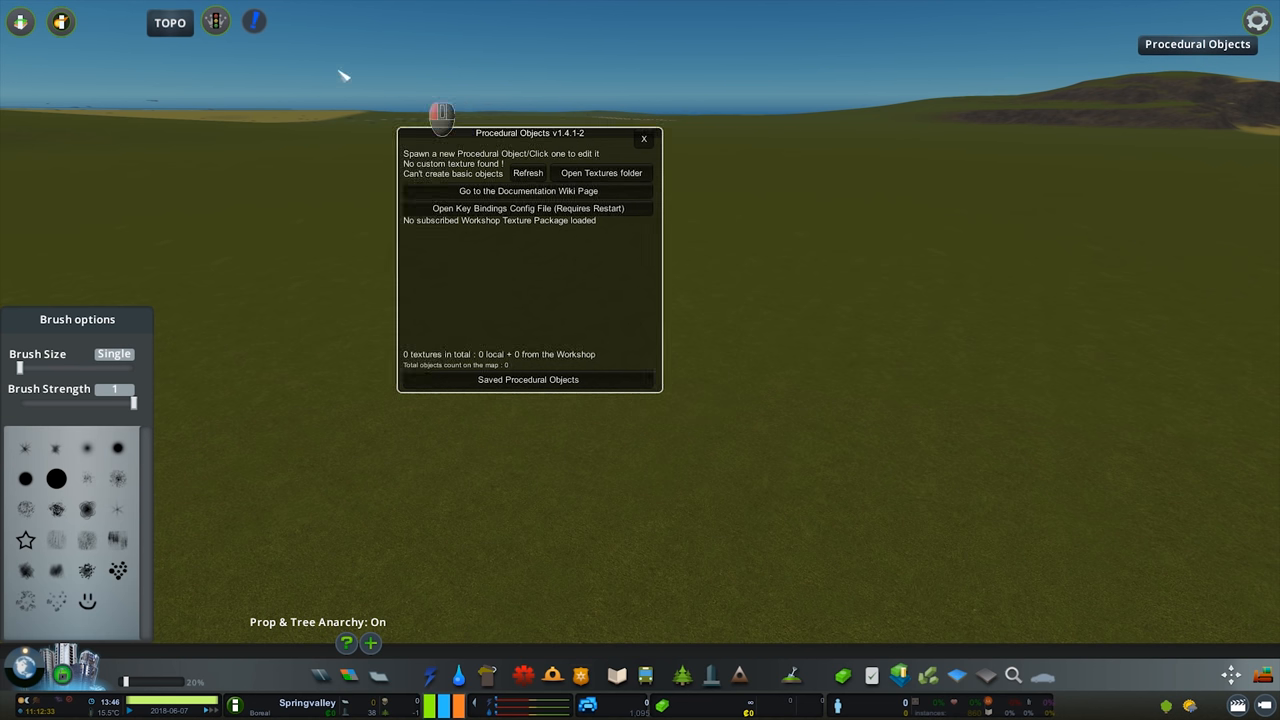
left_click_drag(530, 132, 132, 44)
type("procedu")
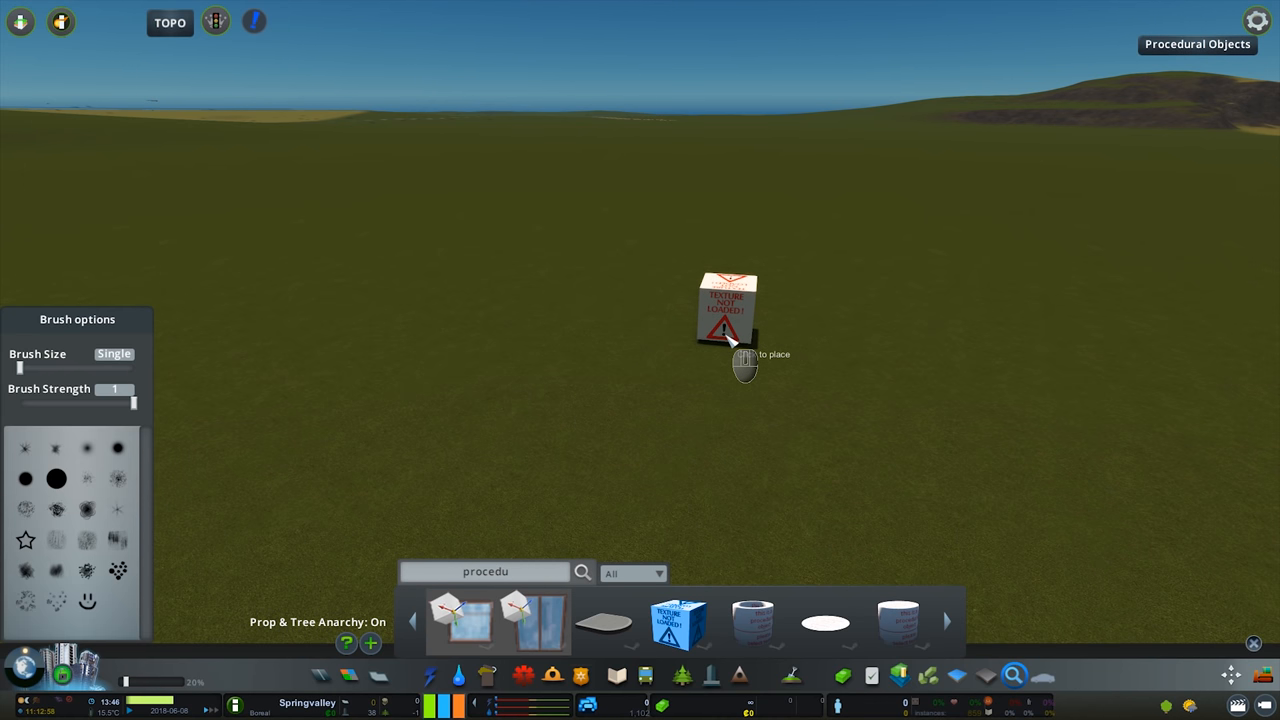
mouse_move(680, 396)
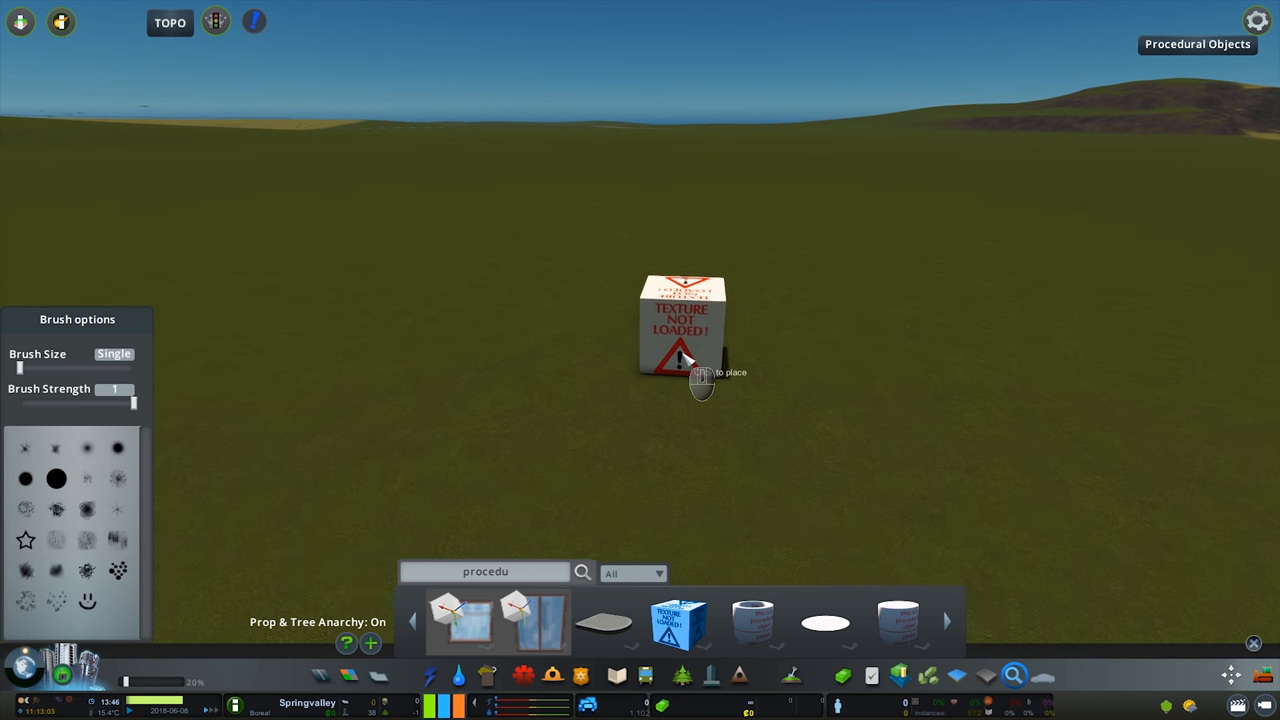
Place the cube on the grass as an editable procedural object with its vertex tool active
left_click(684, 356)
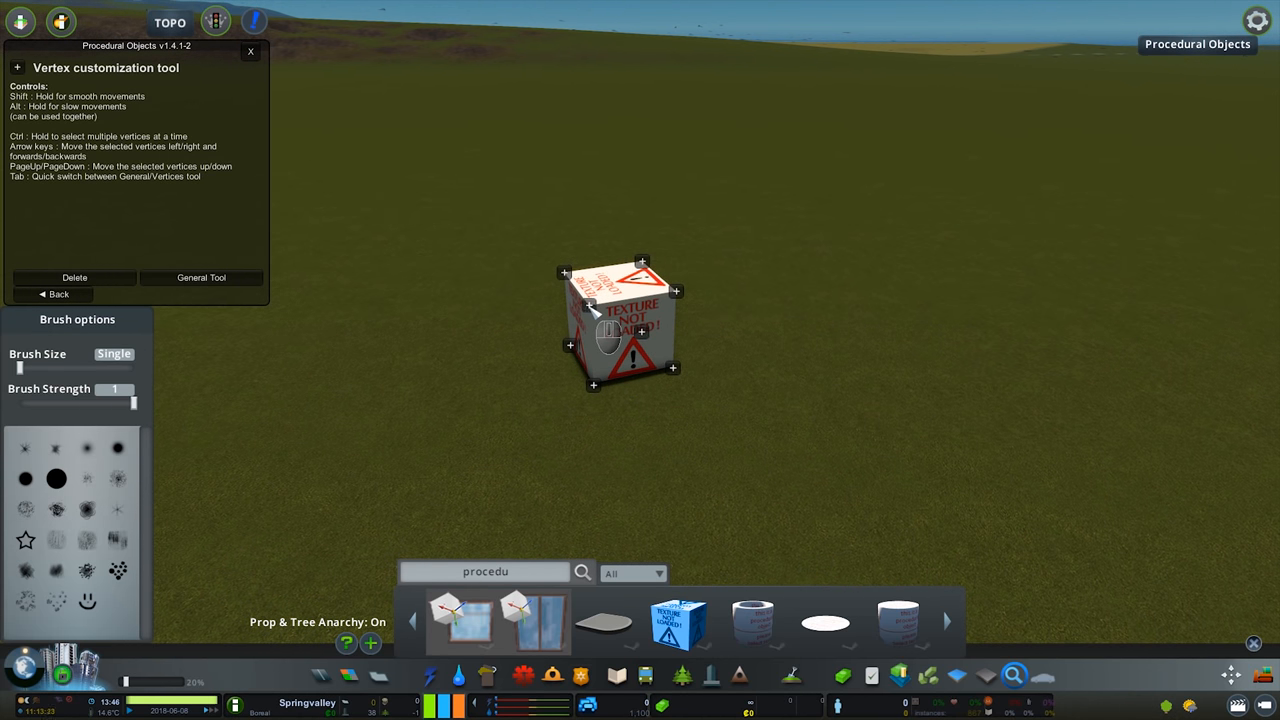
mouse_move(24, 120)
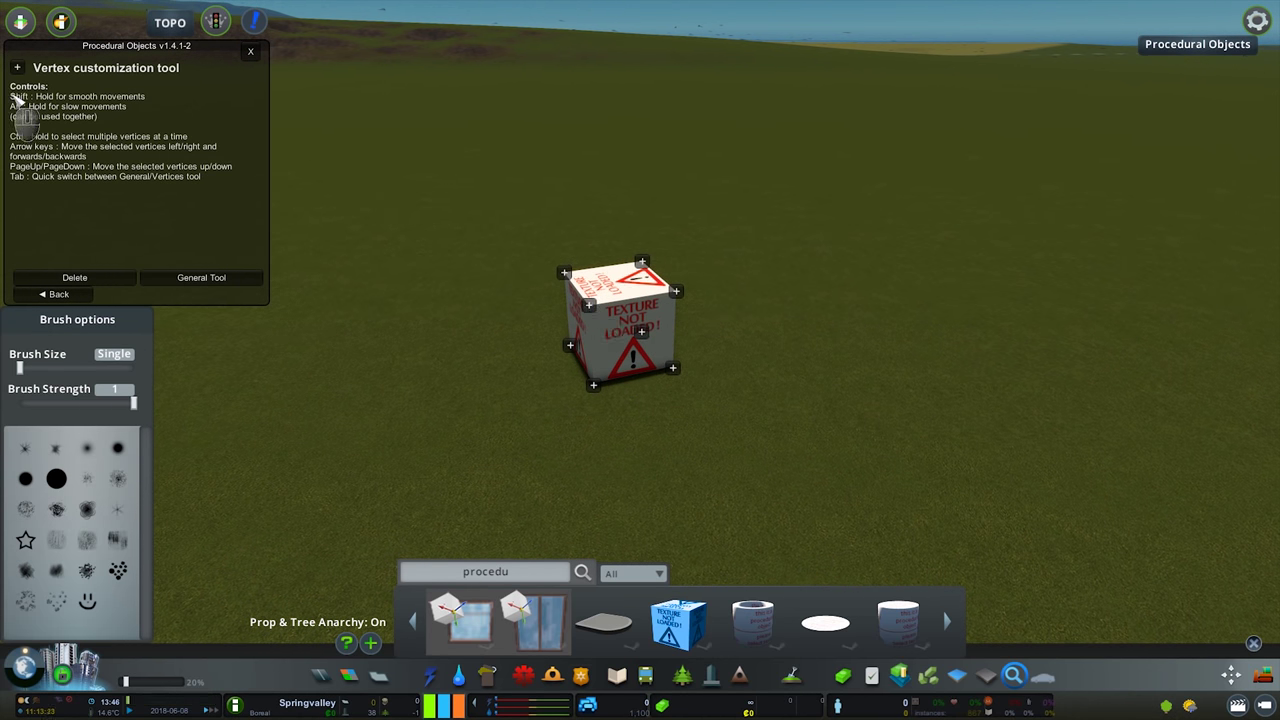
mouse_move(56, 136)
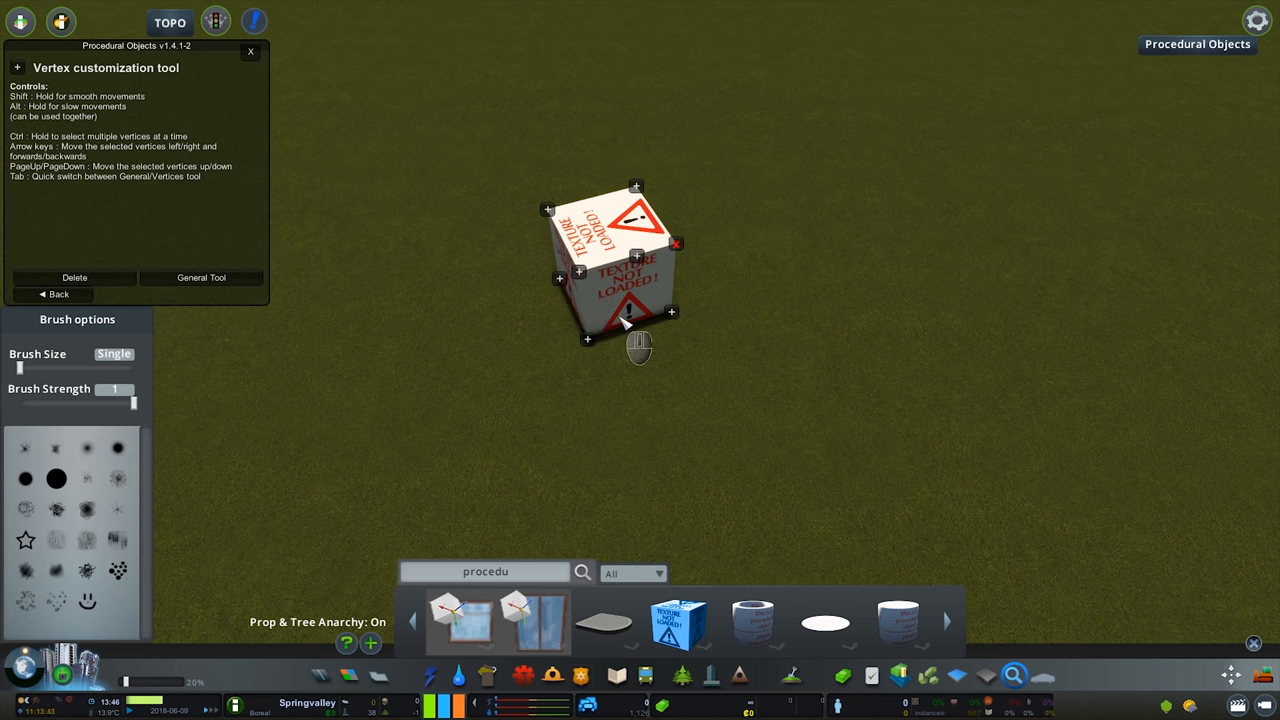
Select the top vertices with Ctrl and move them up so the cube becomes a taller block
key("Ctrl")
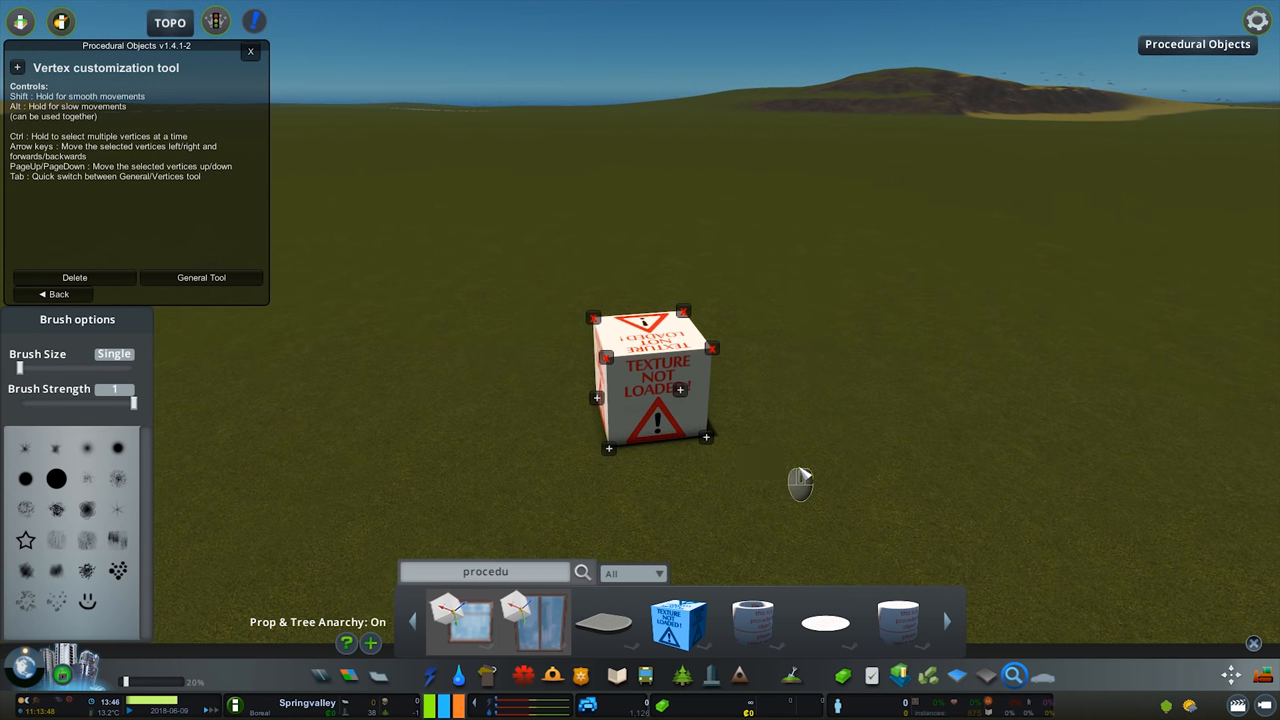
key("pageup")
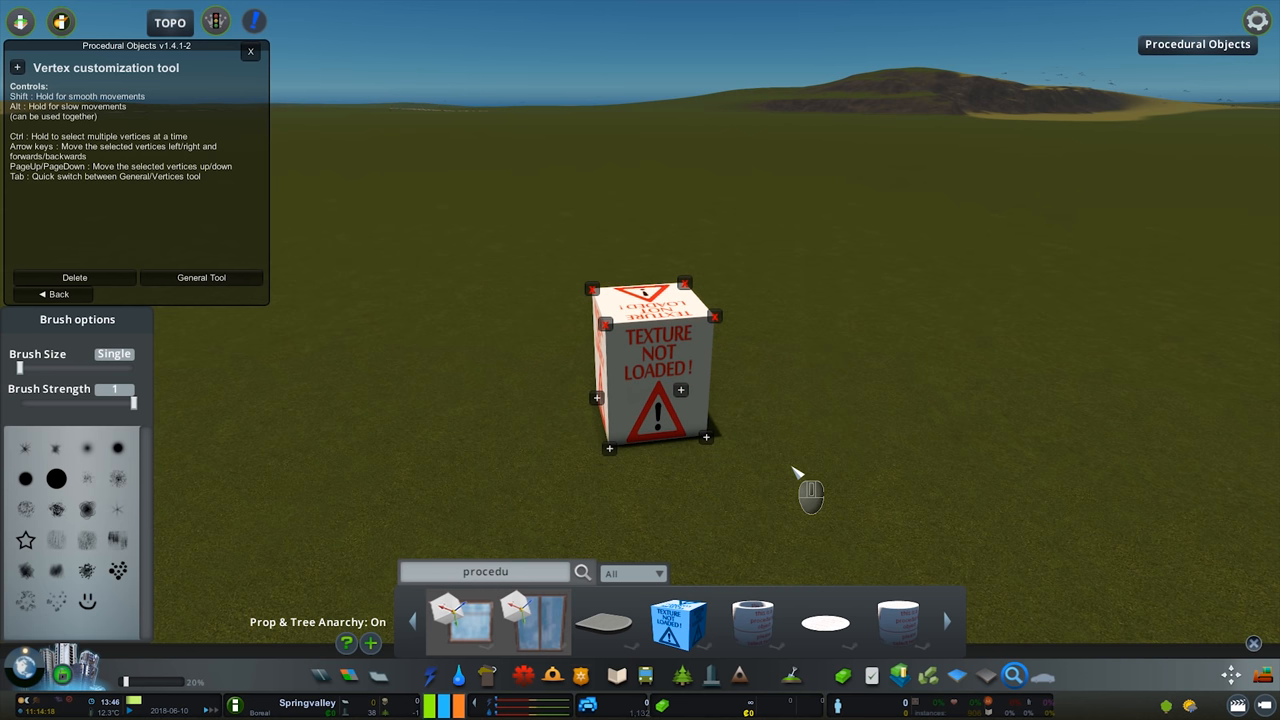
key("PageDown")
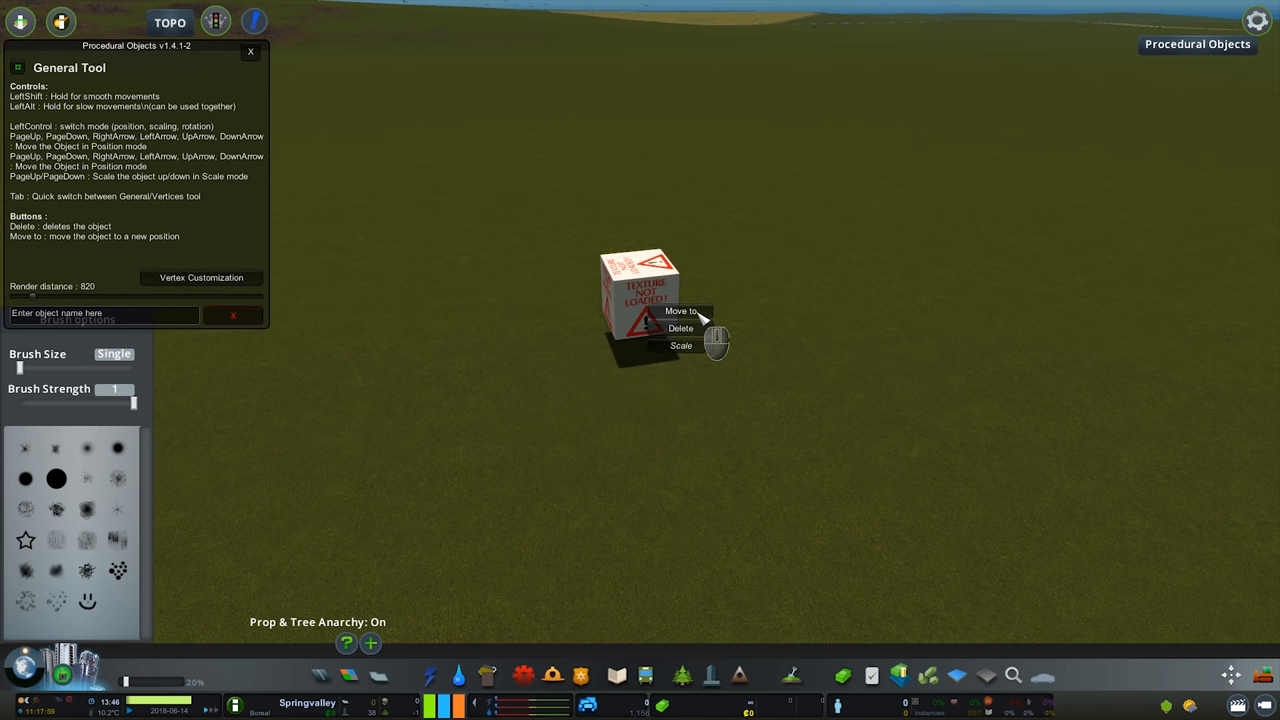
Move the taller block to a new spot on the grass via Move to
left_click(688, 308)
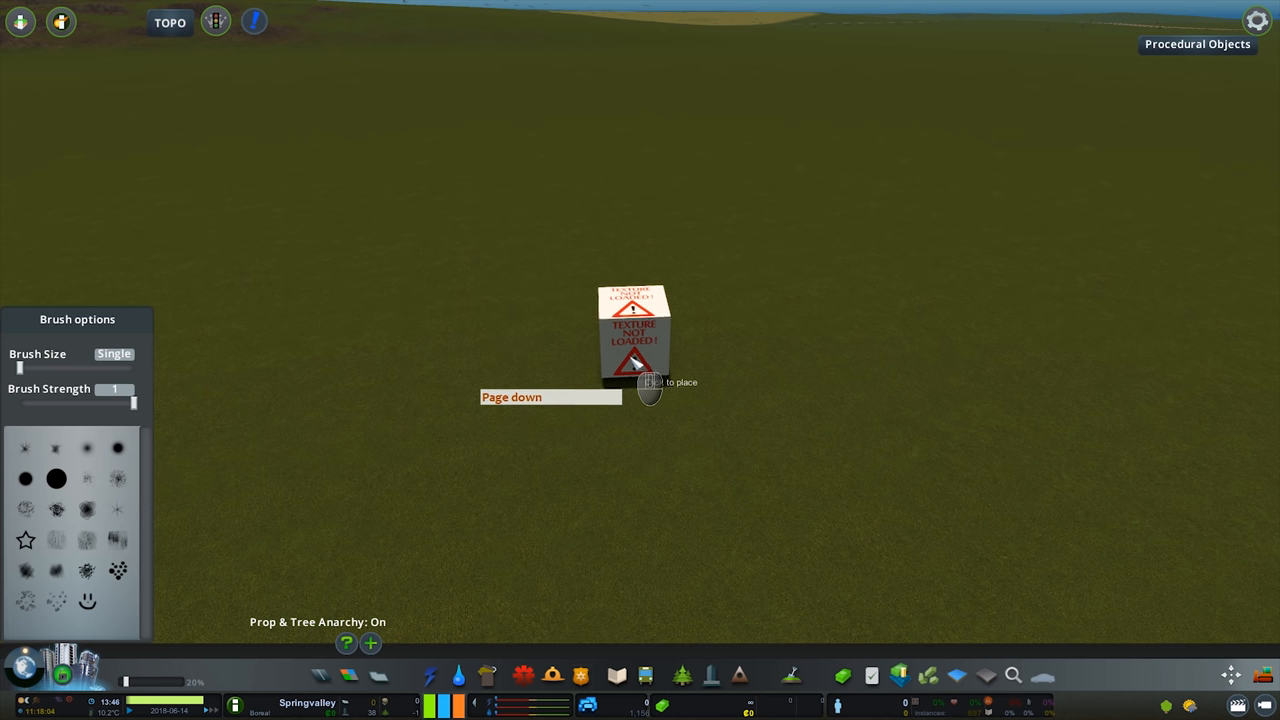
left_click(636, 344)
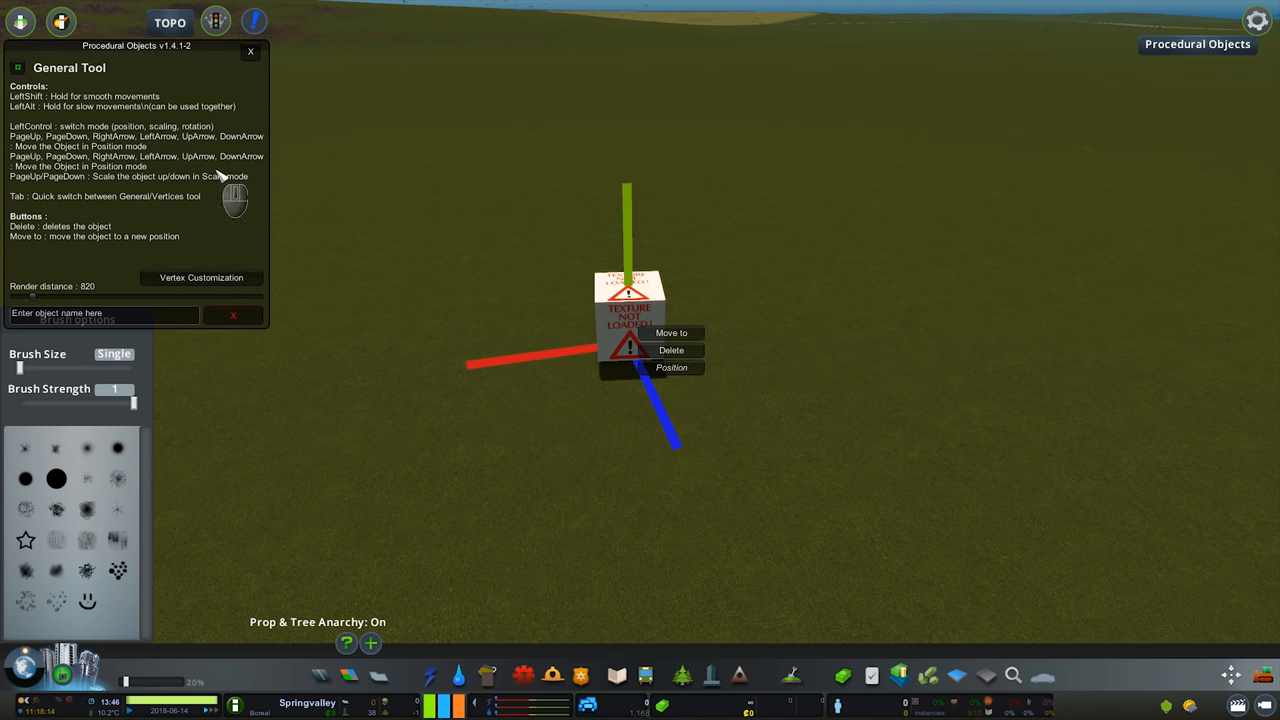
mouse_move(710, 418)
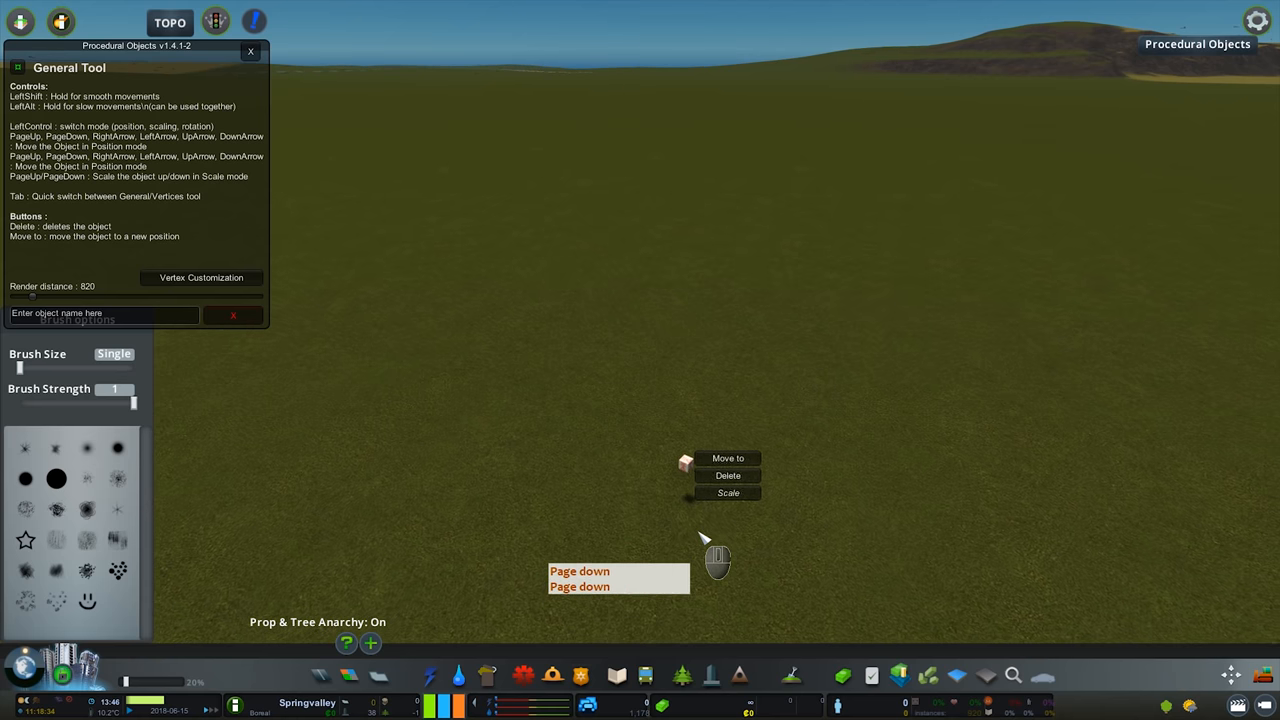
Scale the block down to a tiny size in Scale mode
key("pageup")
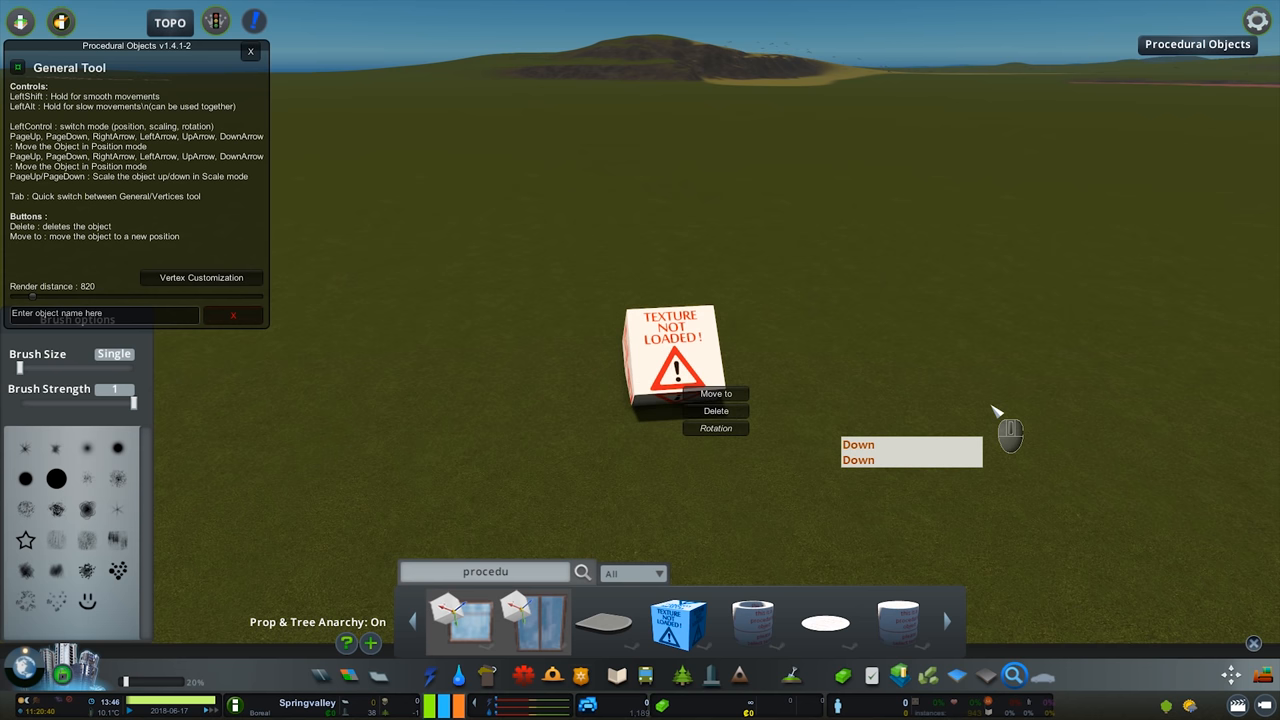
Tilt the cube onto its edge, remove it, place a fresh cube and close the object editor
key("Left")
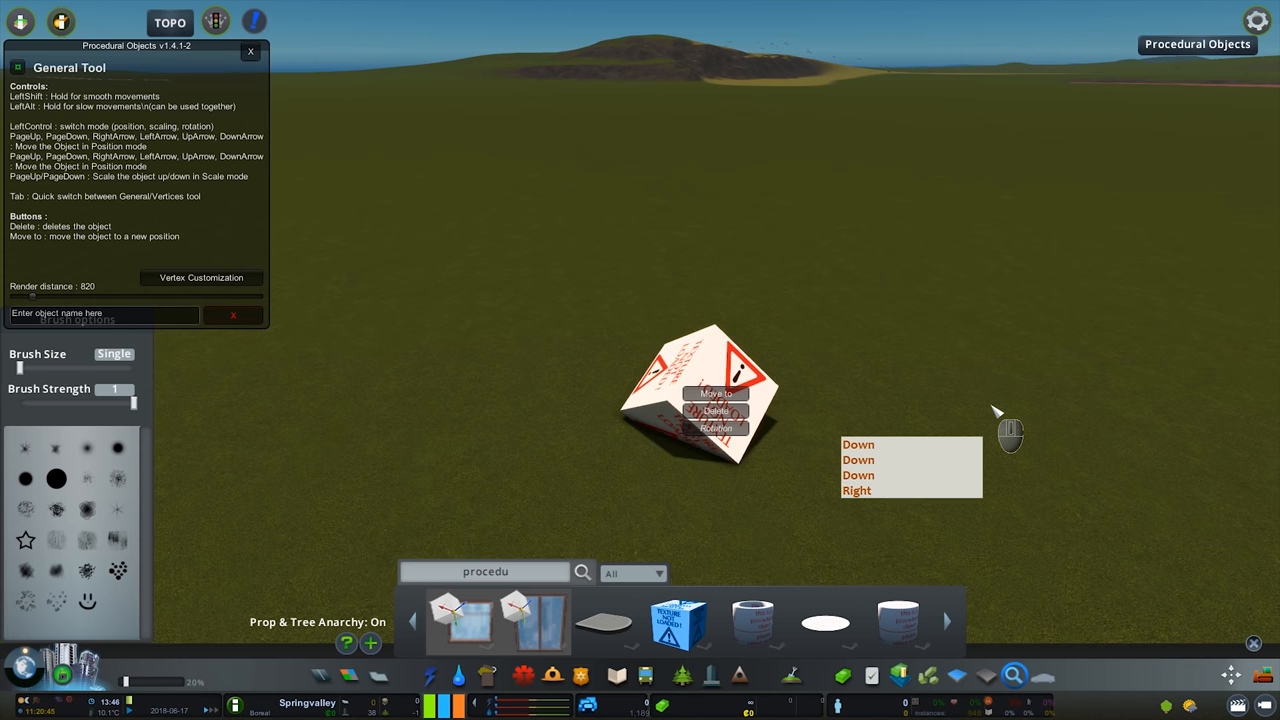
left_click(200, 276)
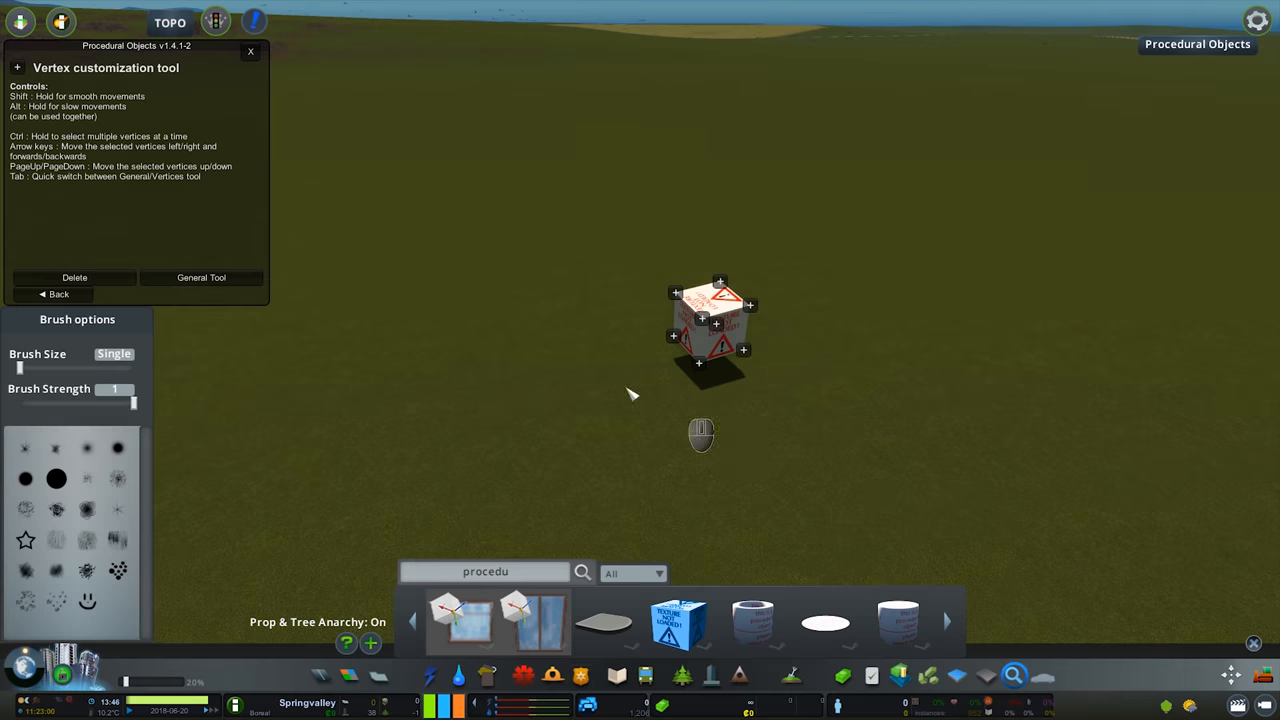
left_click(200, 276)
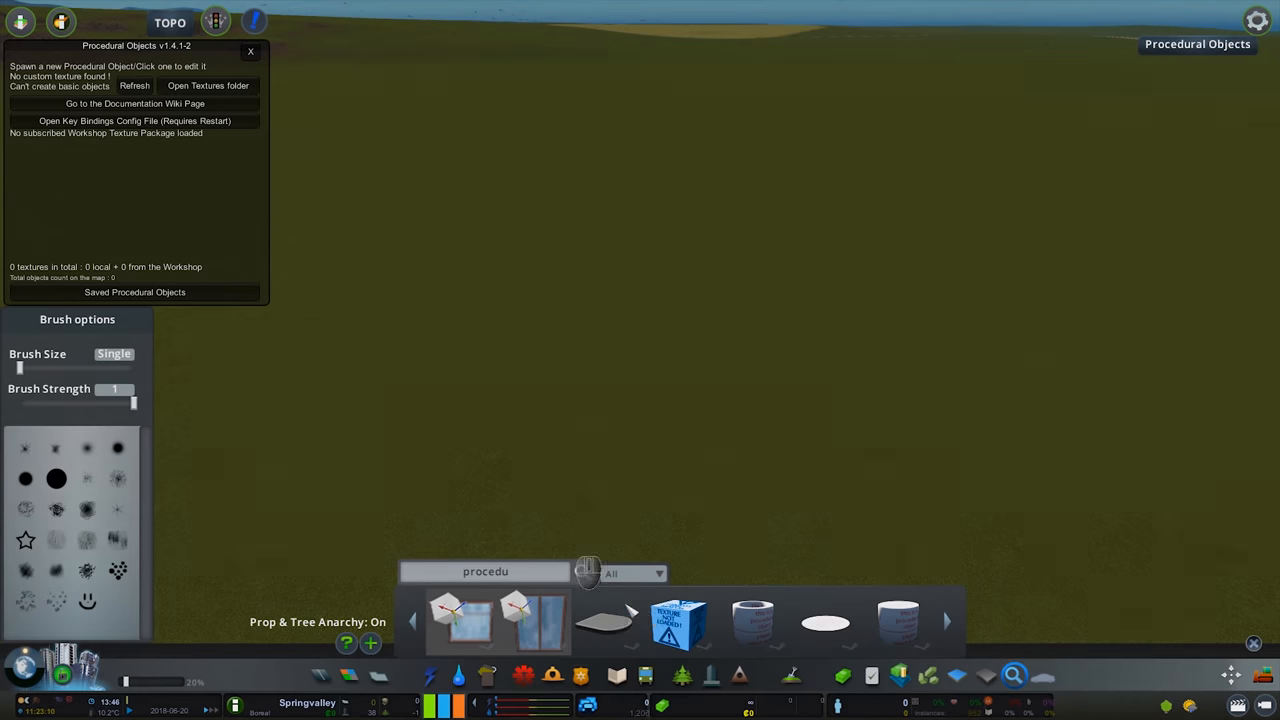
left_click(252, 52)
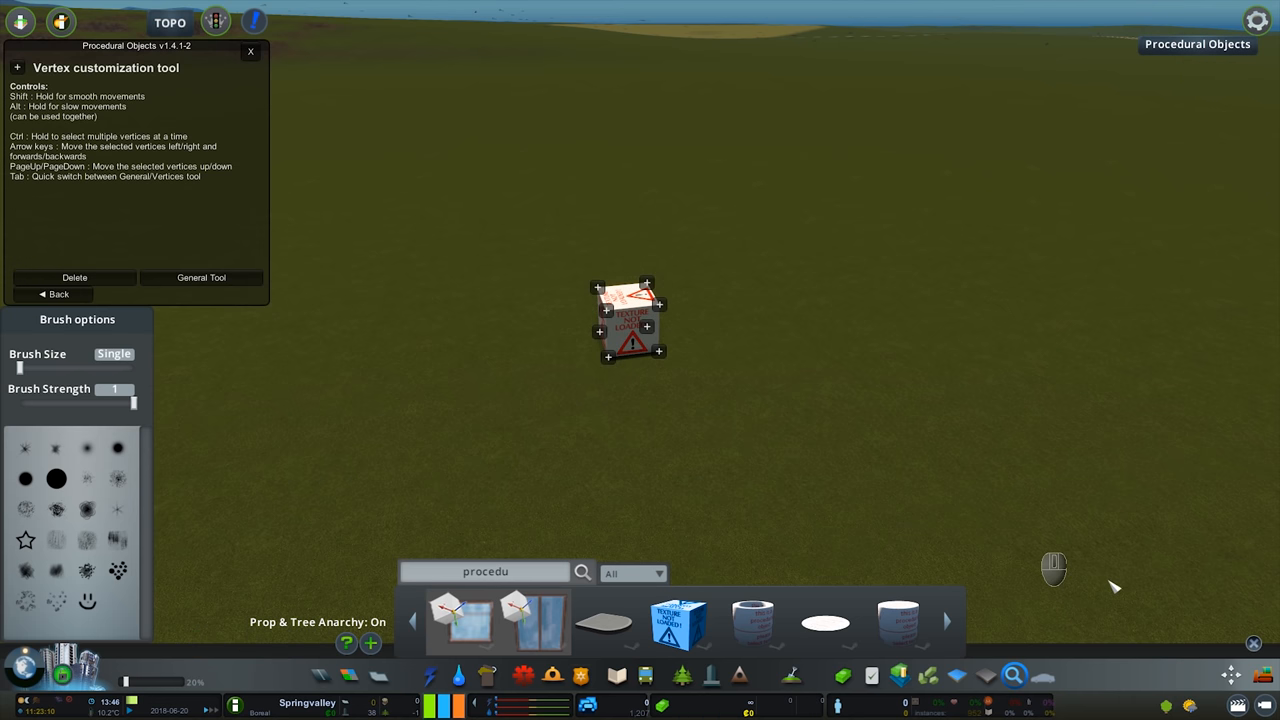
left_click(252, 52)
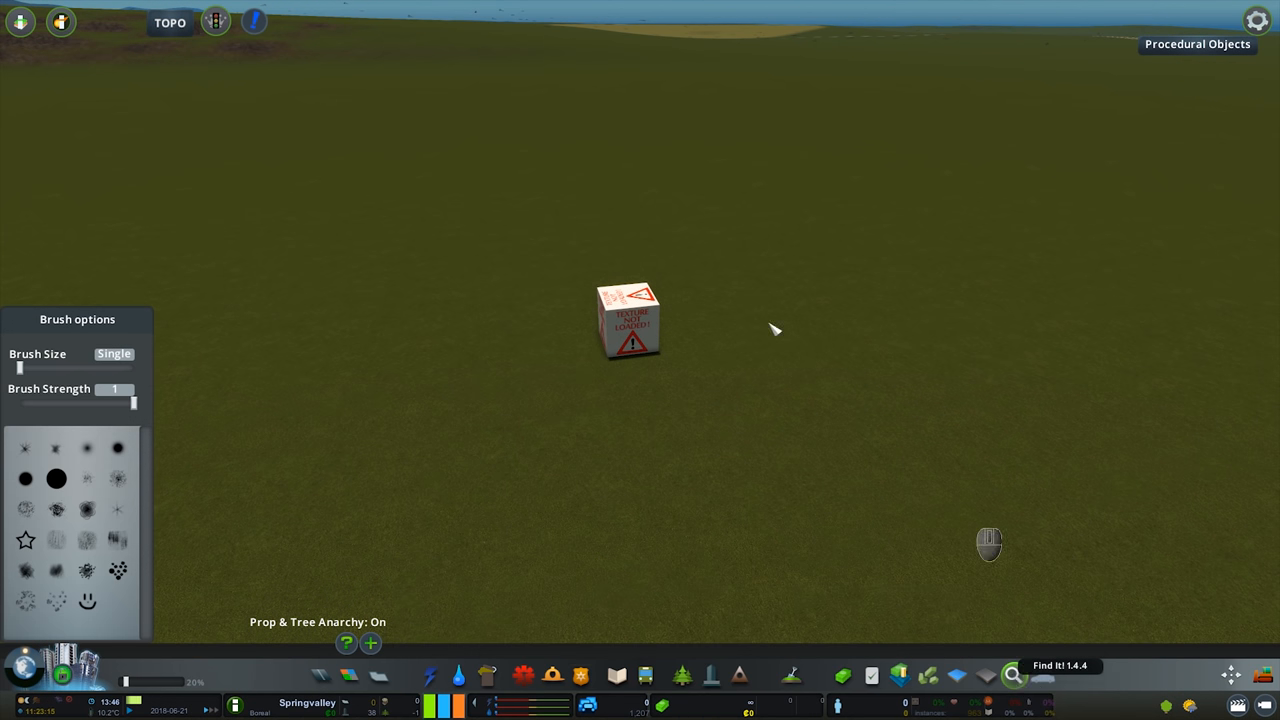
Place further cubes, widen one into a double cube, and show another's Render distance of 620
left_click(630, 322)
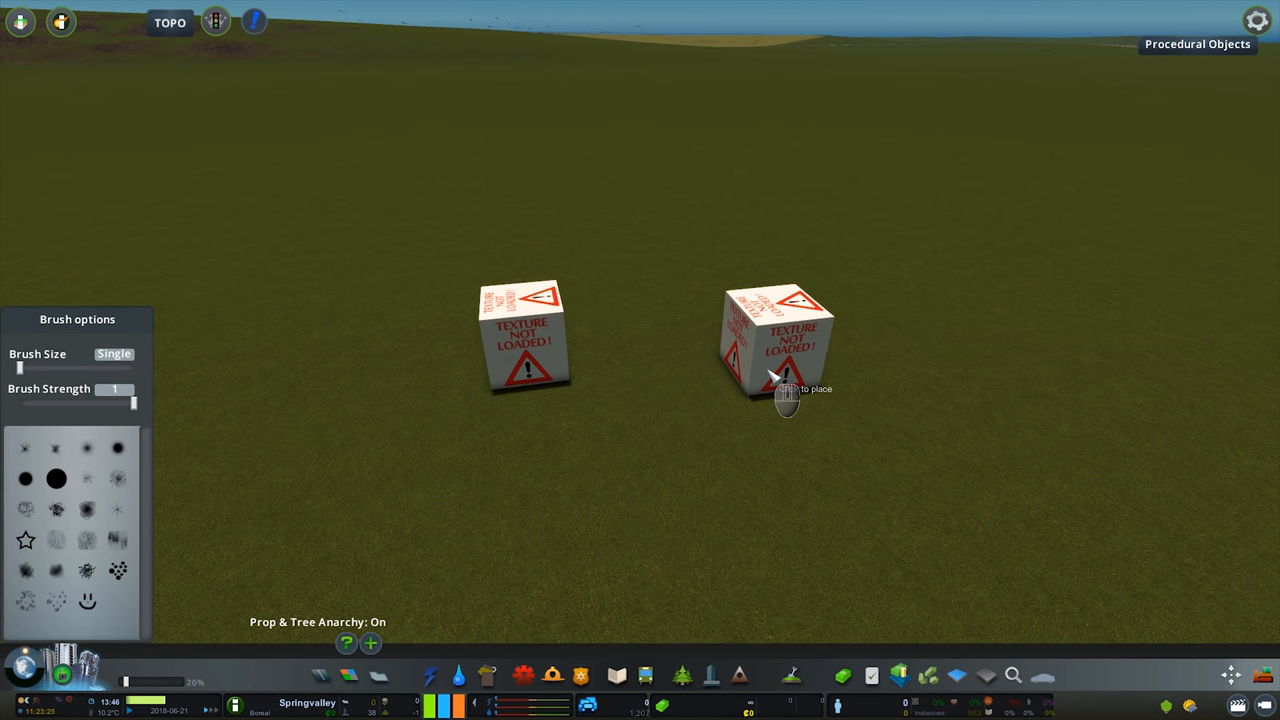
left_click(776, 360)
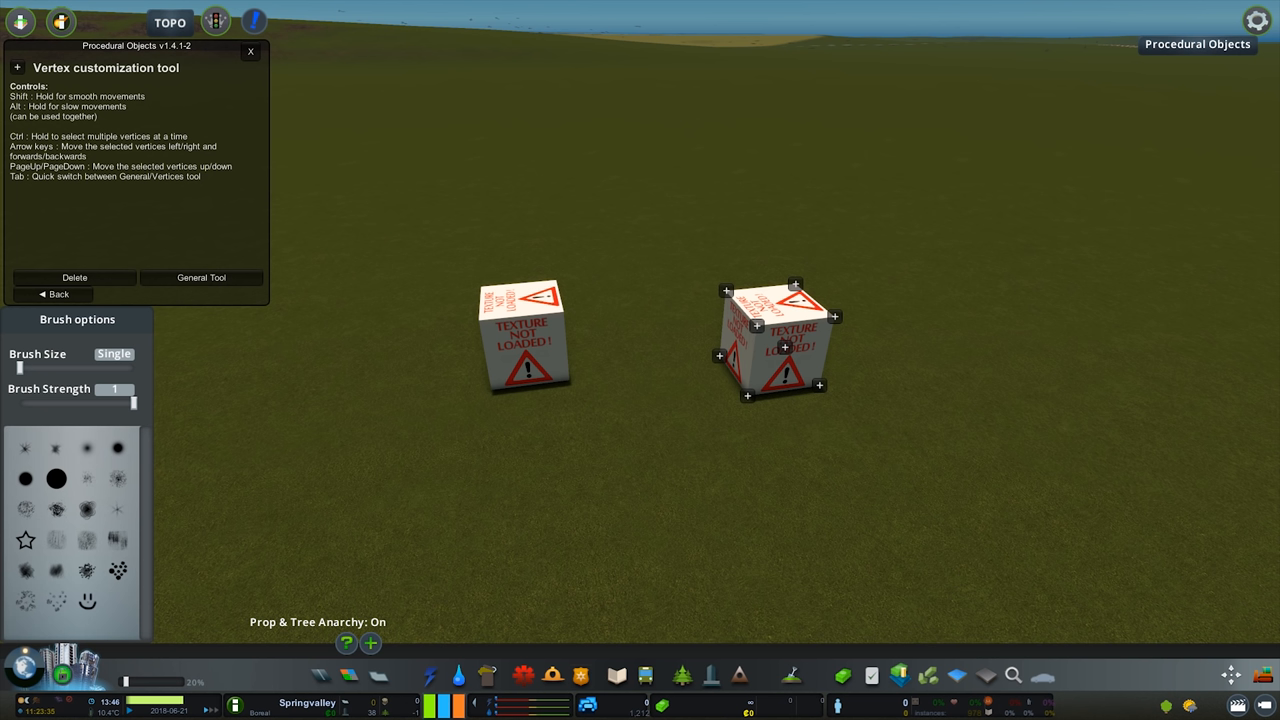
mouse_move(820, 364)
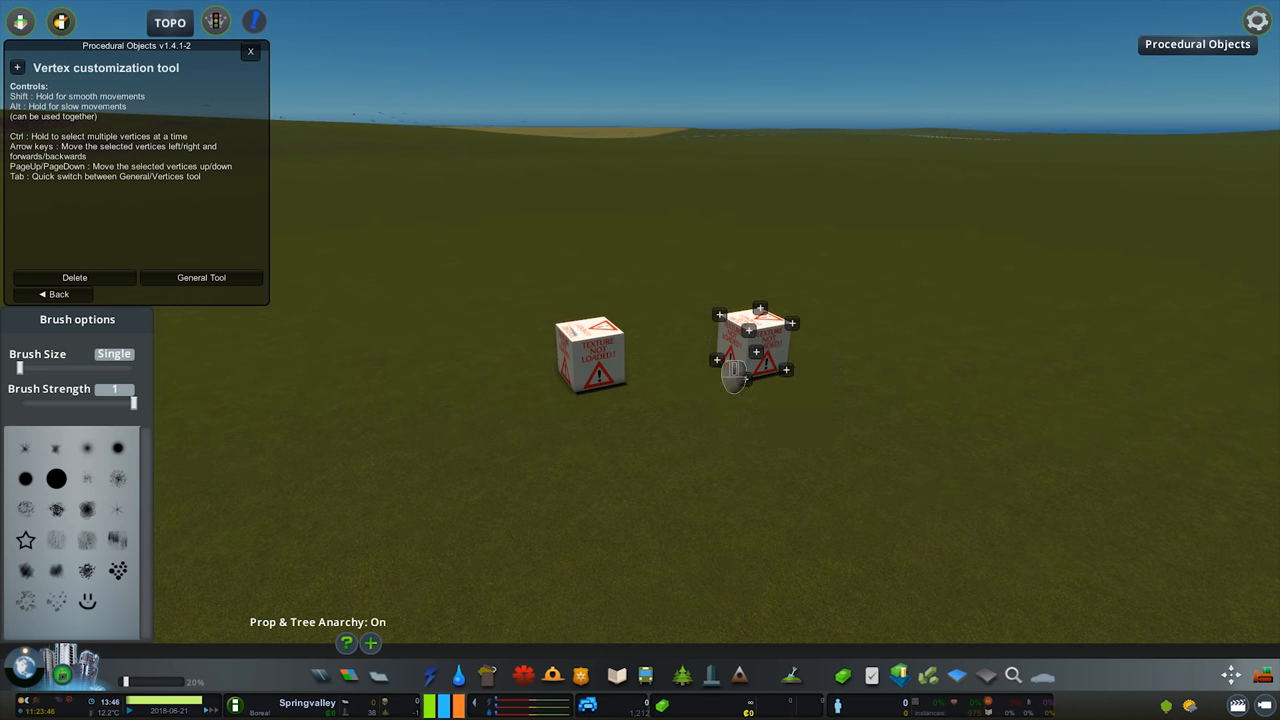
left_click(200, 276)
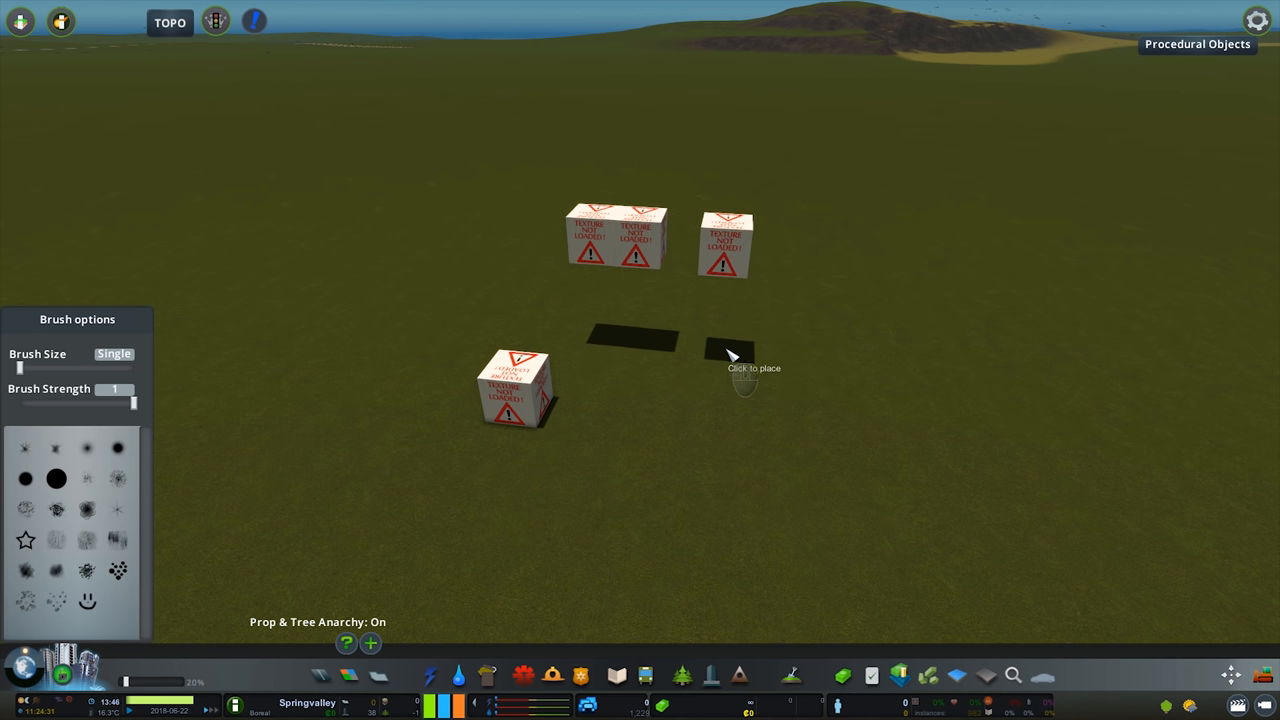
left_click(736, 250)
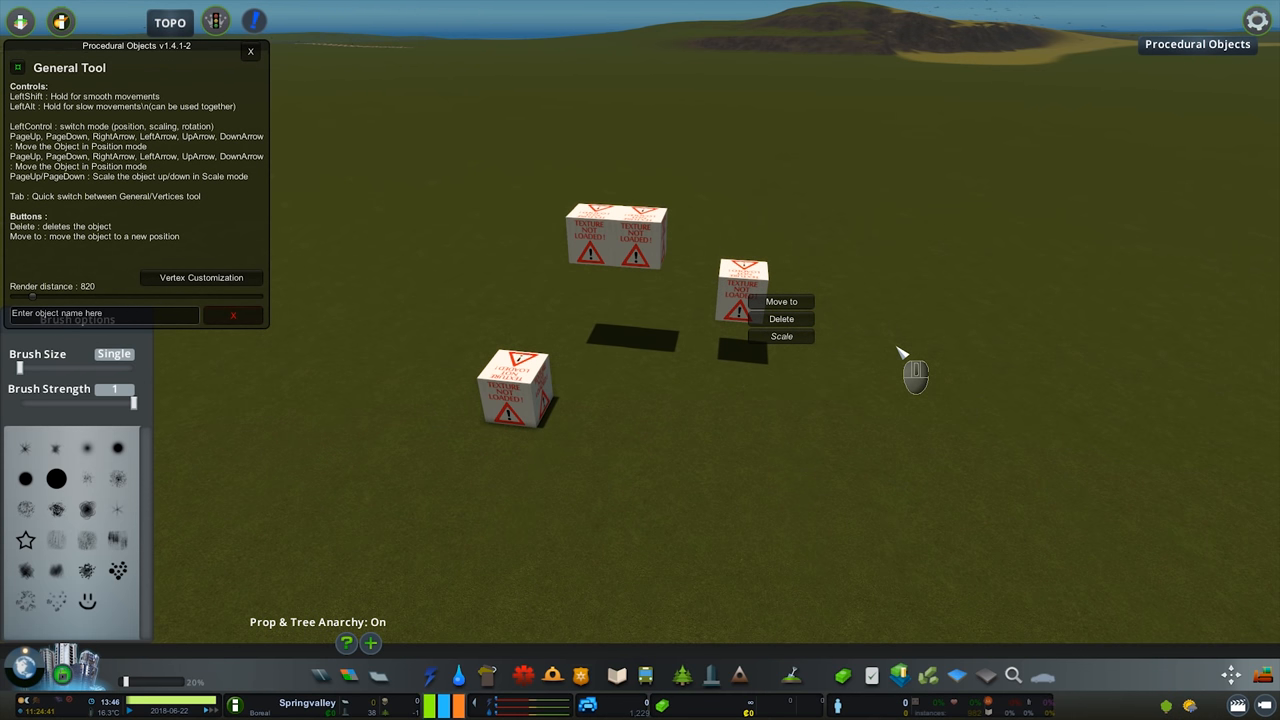
Close the General Tool and move to an empty field with stair assets searched
left_click(780, 300)
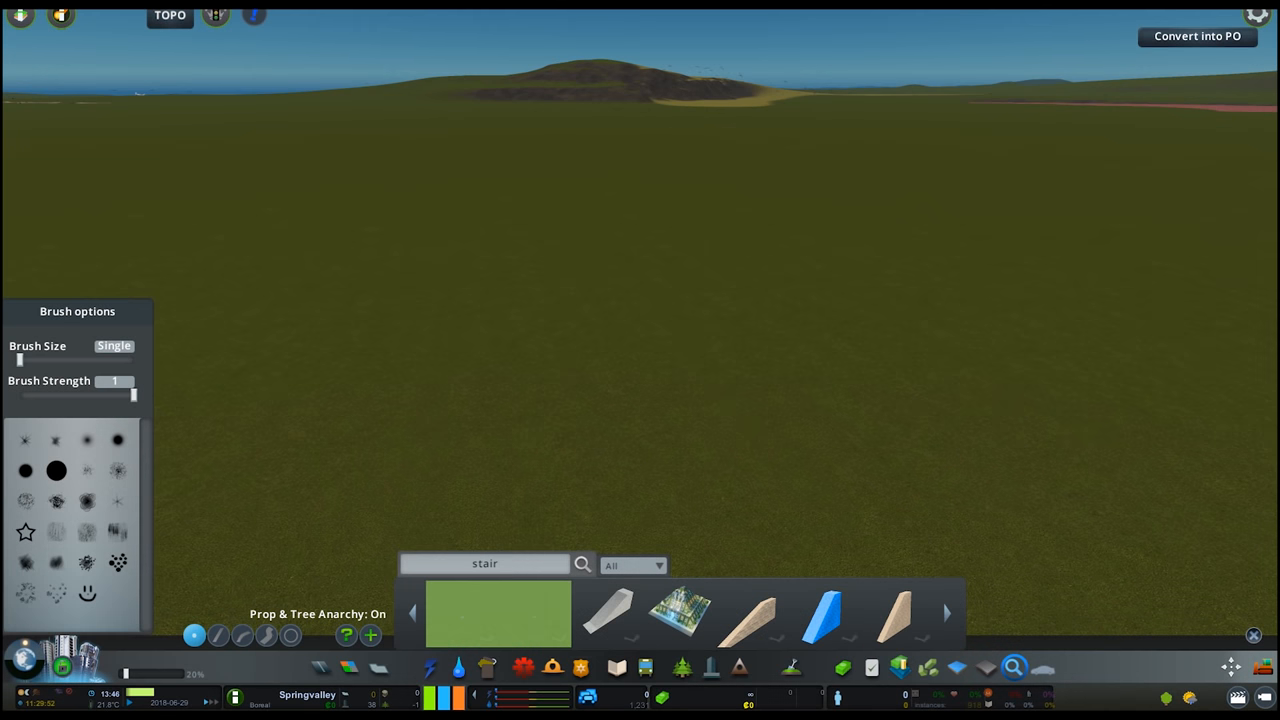
mouse_move(760, 628)
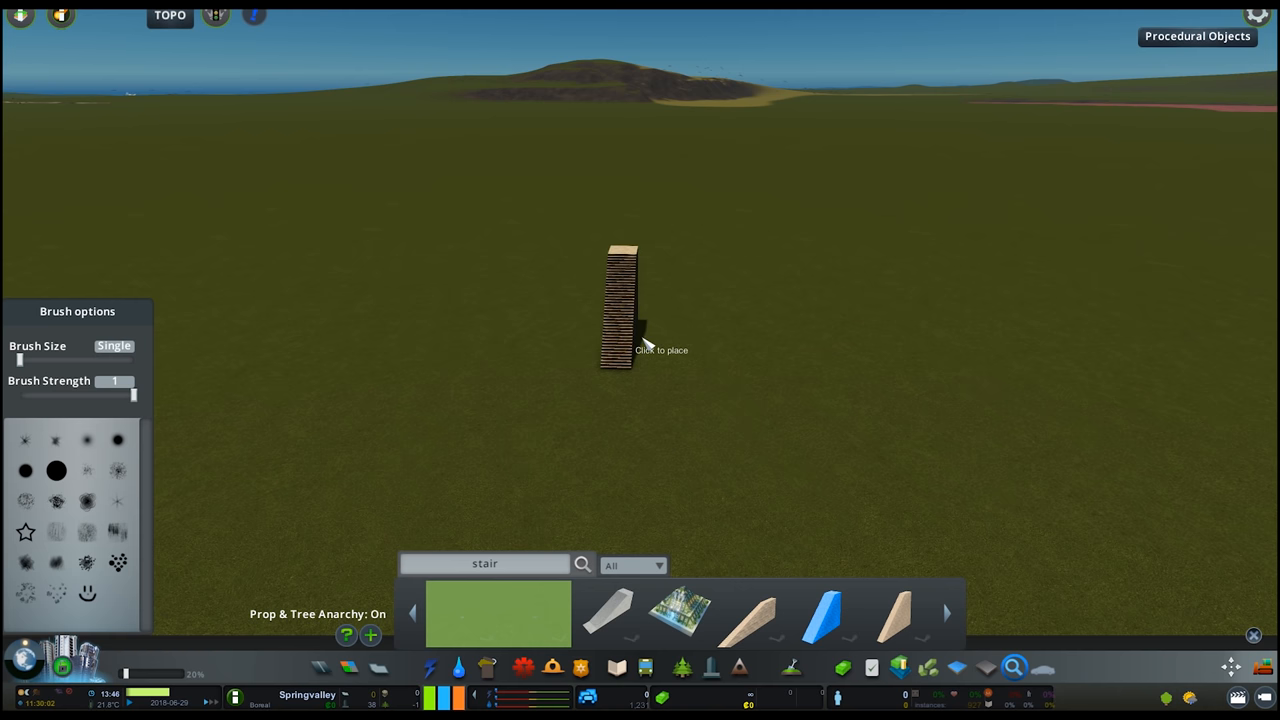
Place the stair piece as a procedural object and pull its vertices into a broad sloped ramp
left_click(640, 324)
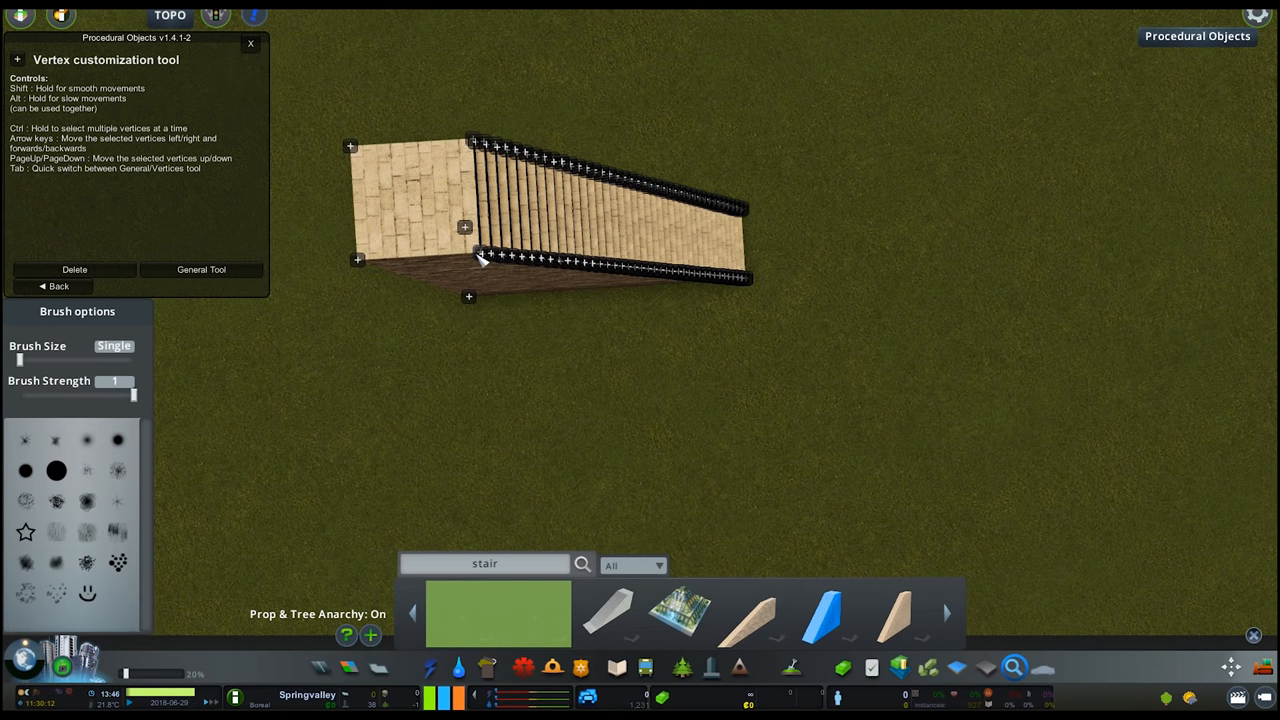
mouse_move(512, 258)
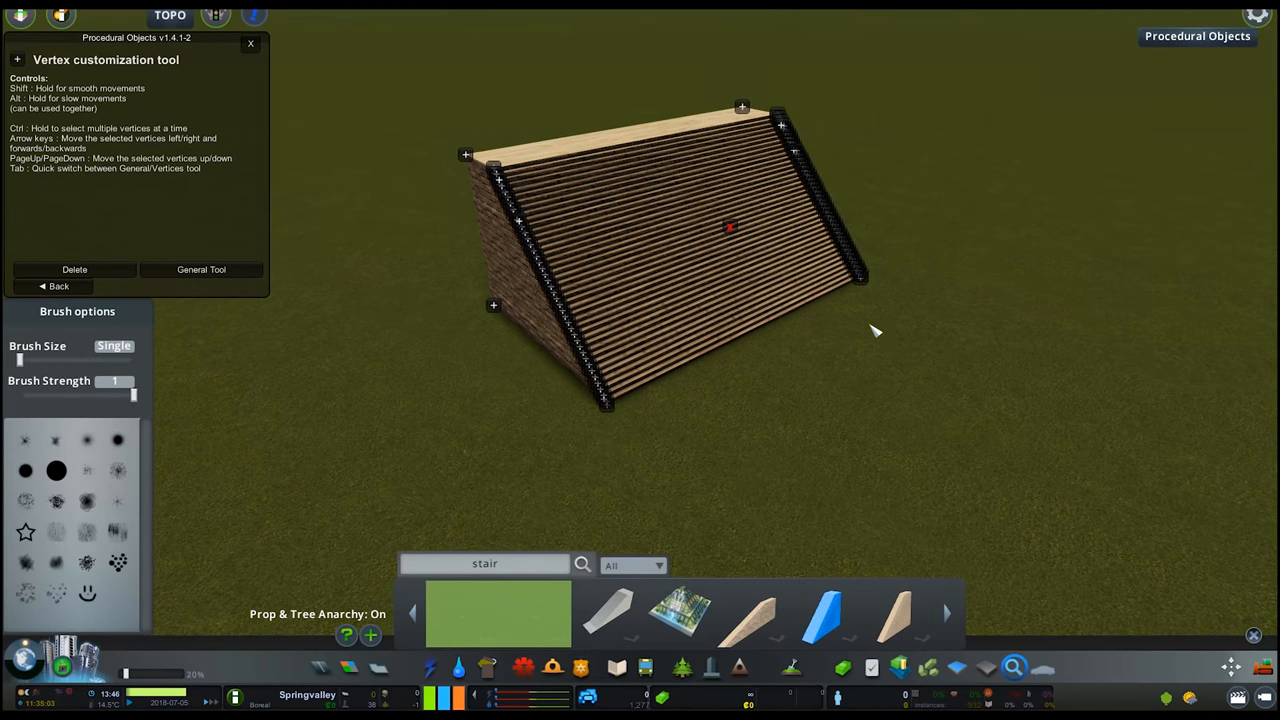
left_click(200, 268)
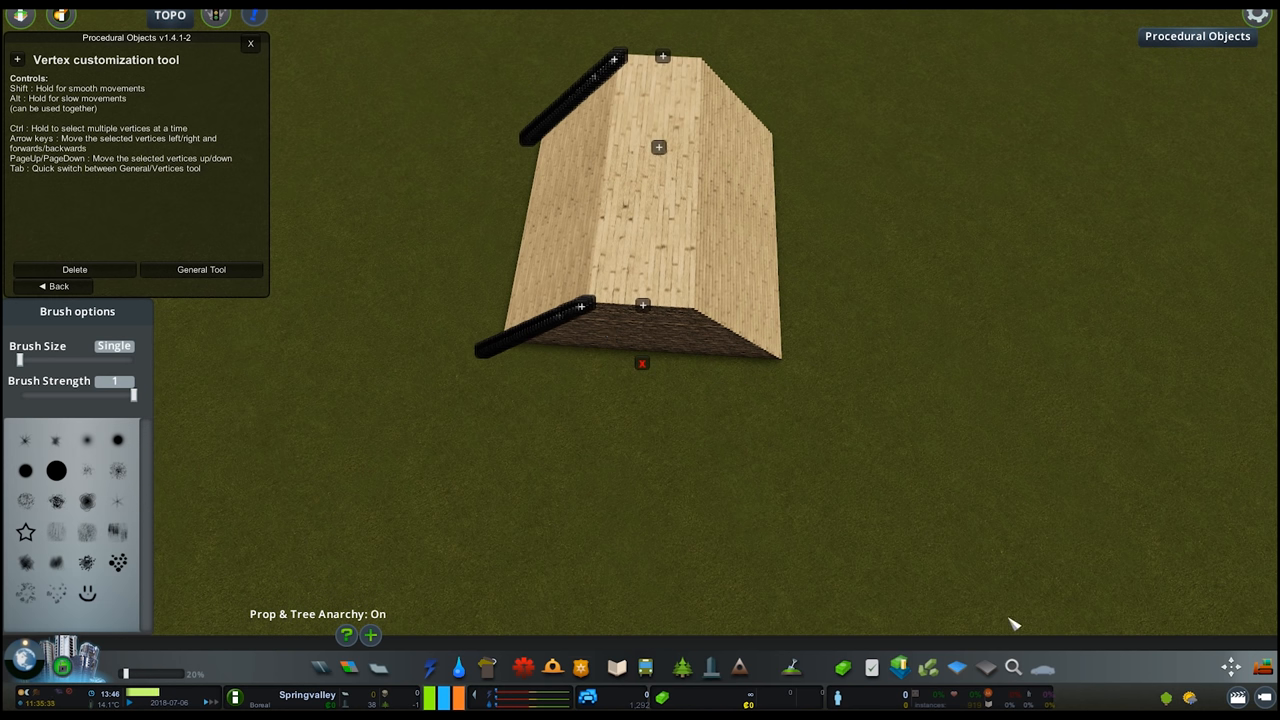
Pan to the white structure beside the highway in the Monaco city for vertex editing
left_click_drag(1016, 624, 796, 486)
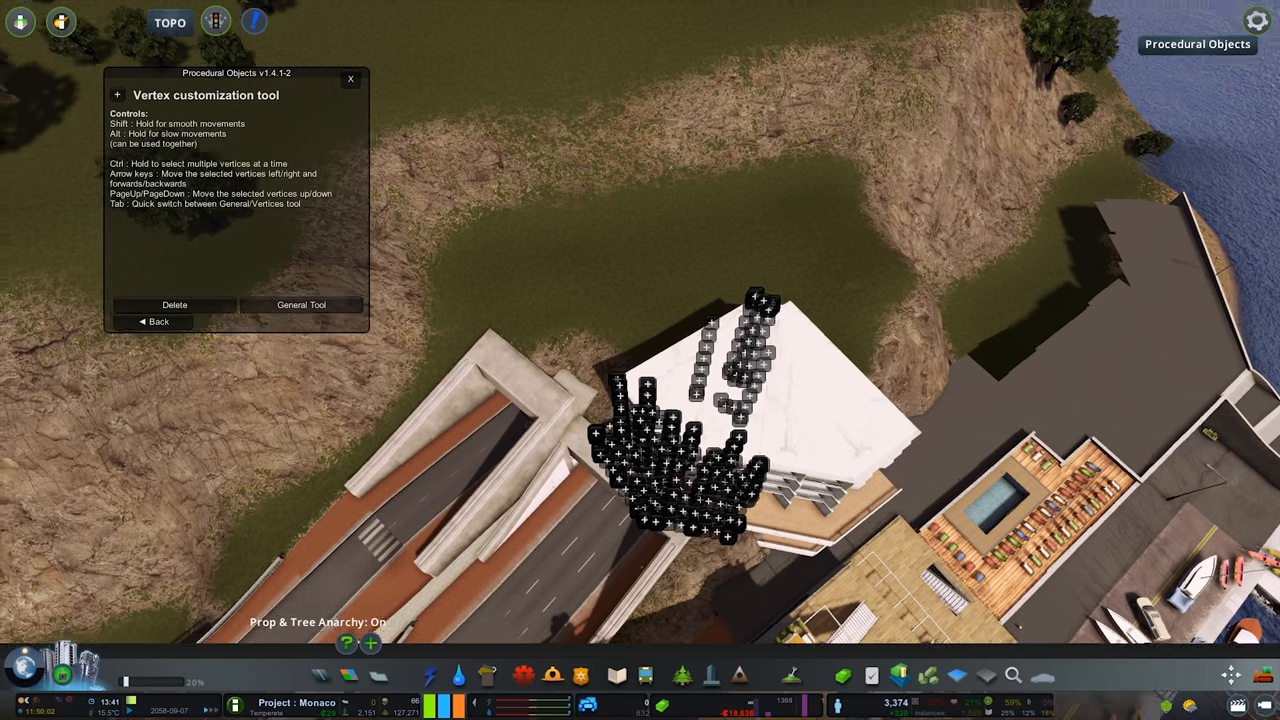
Enter Vertex Customization on the flat gravel decal lying on the hillside
left_click(300, 304)
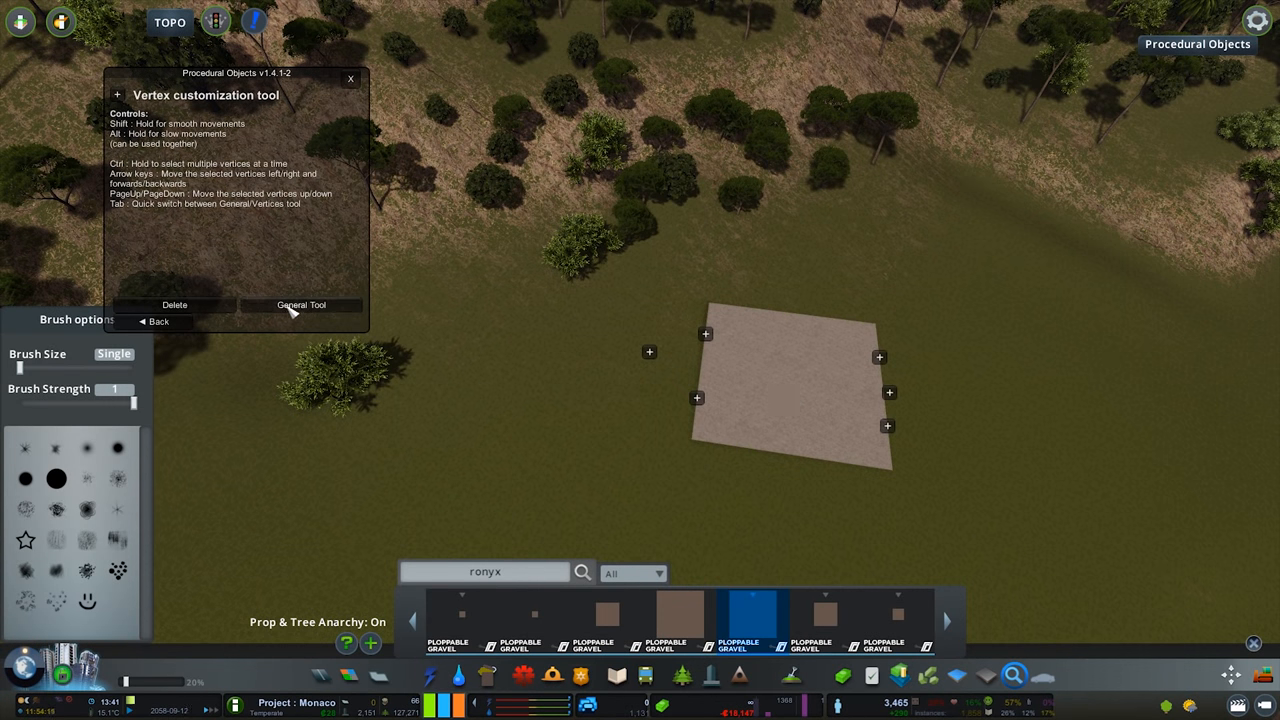
Place the stretched gravel strip on the hillside before heading to the shoreline for pier pieces
left_click(300, 304)
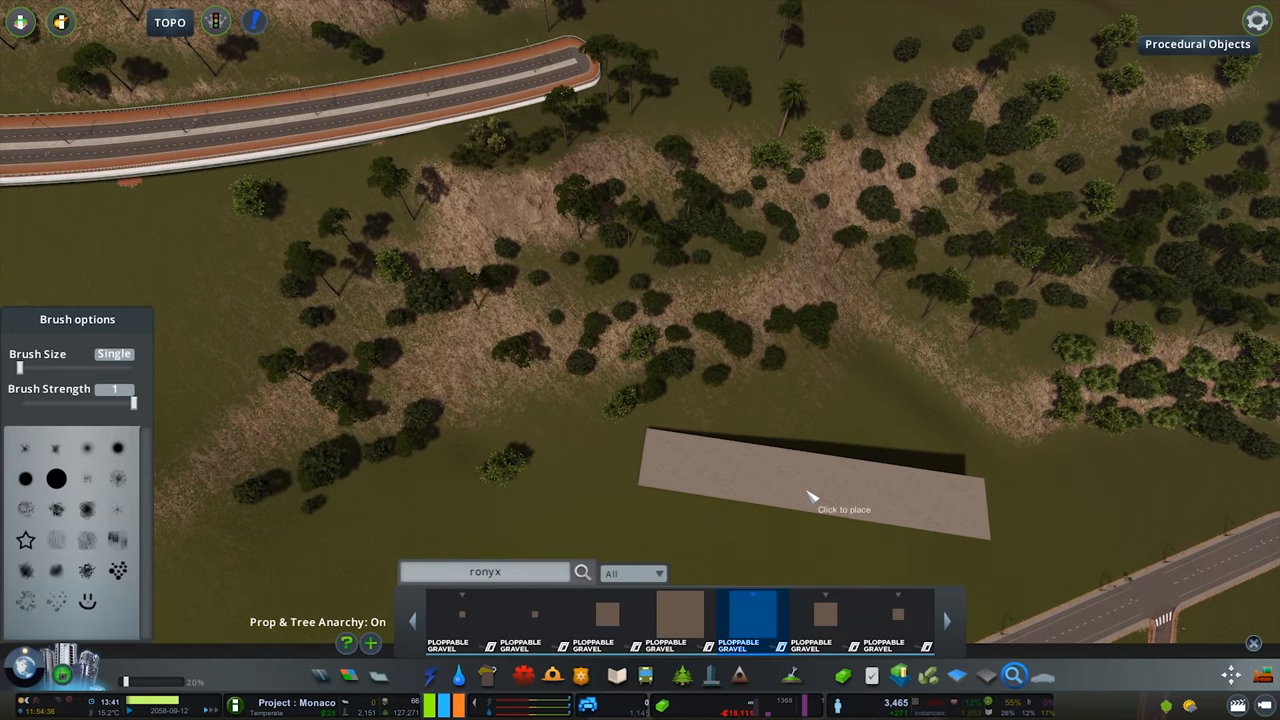
left_click(812, 496)
type("pier")
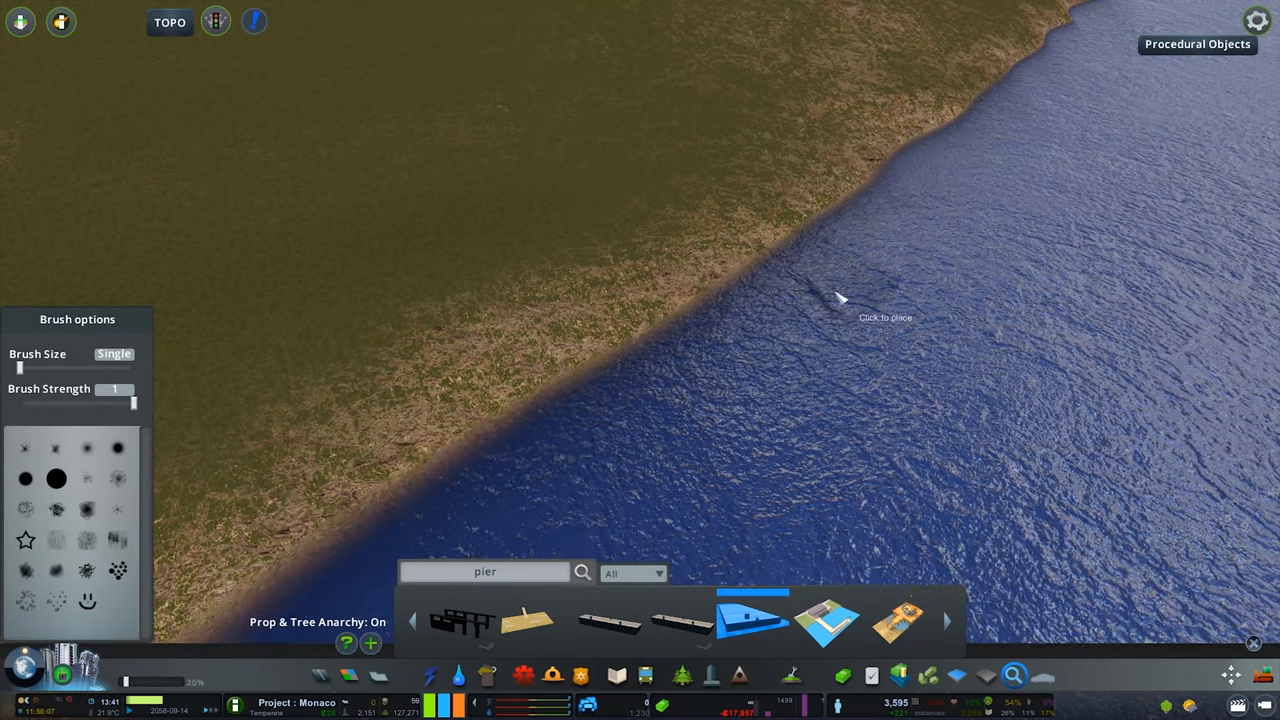
Set the pier piece at the shoreline sloping into the water and finish editing its corners
left_click(836, 300)
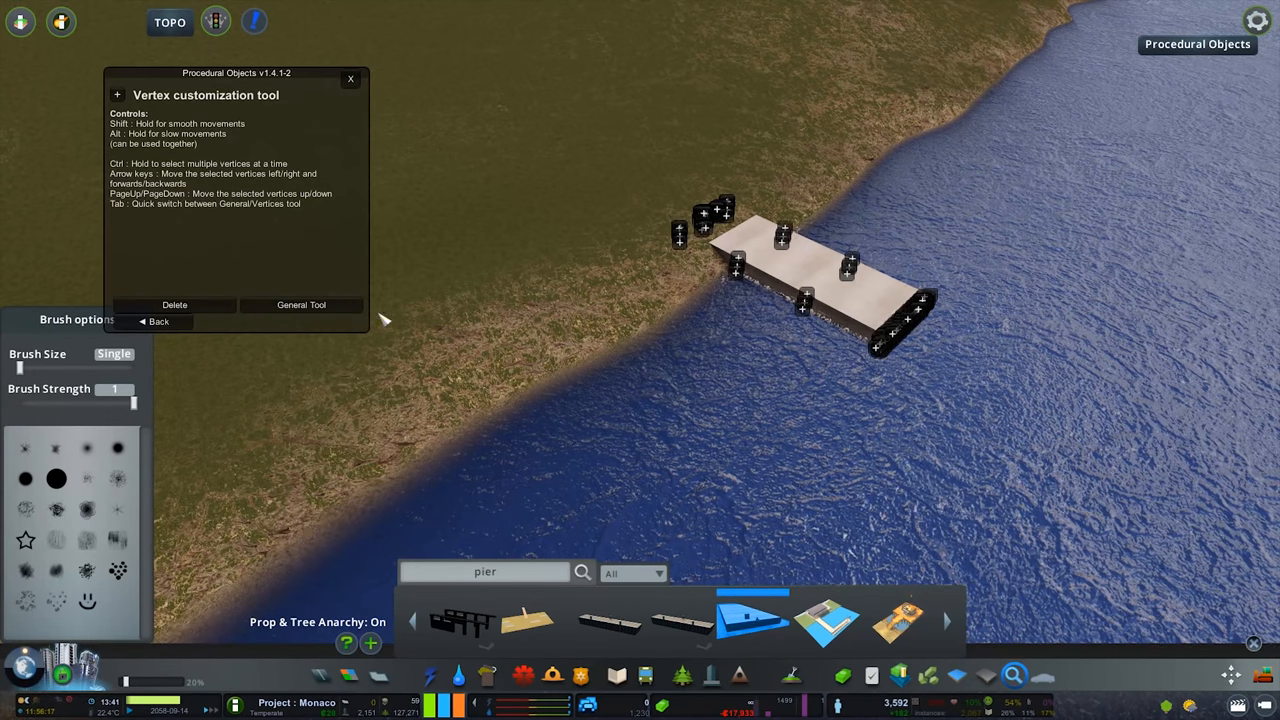
left_click(300, 304)
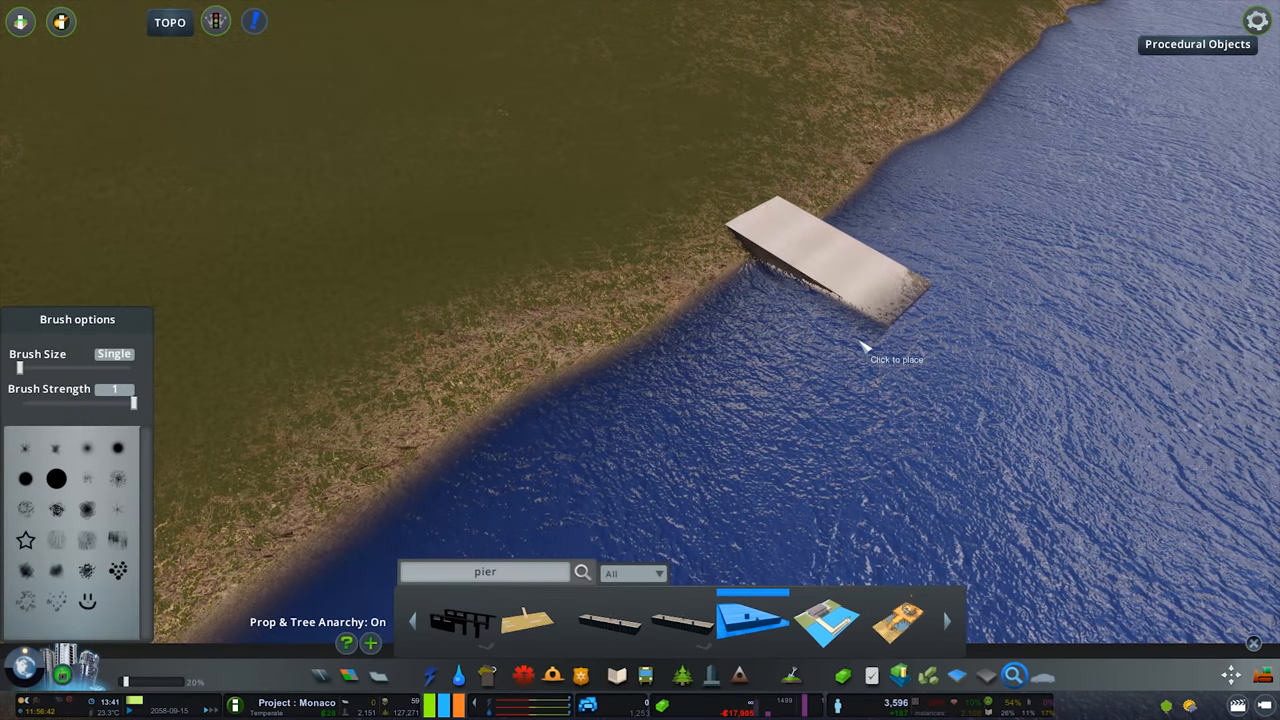
left_click(860, 360)
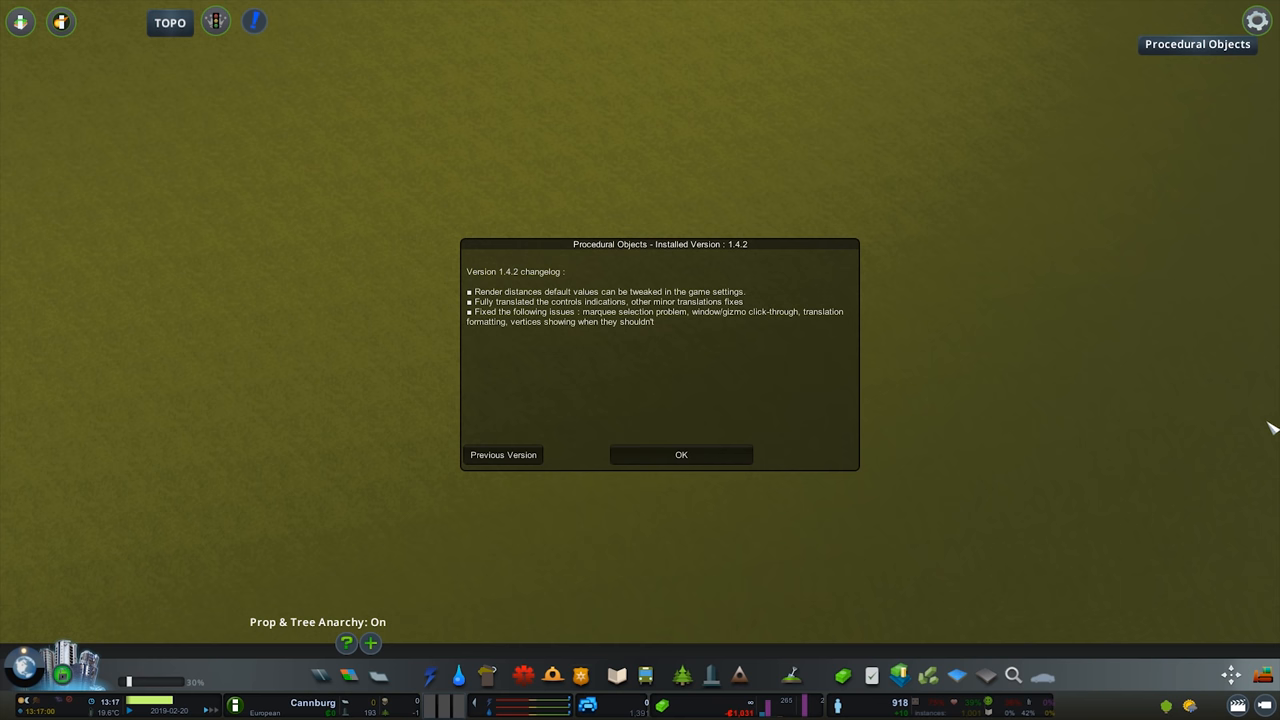
Dismiss the 1.4.2 changelog and drop the Monaco-search object beside the wooden plank
left_click(680, 456)
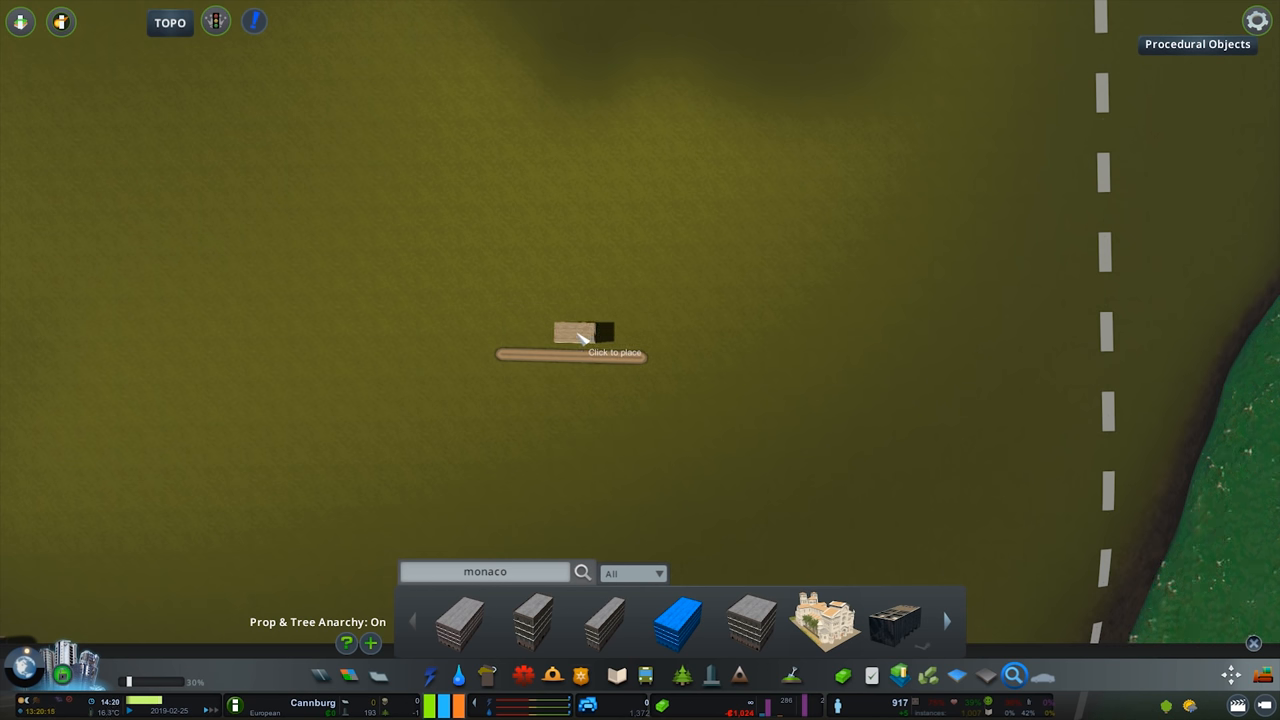
left_click(572, 332)
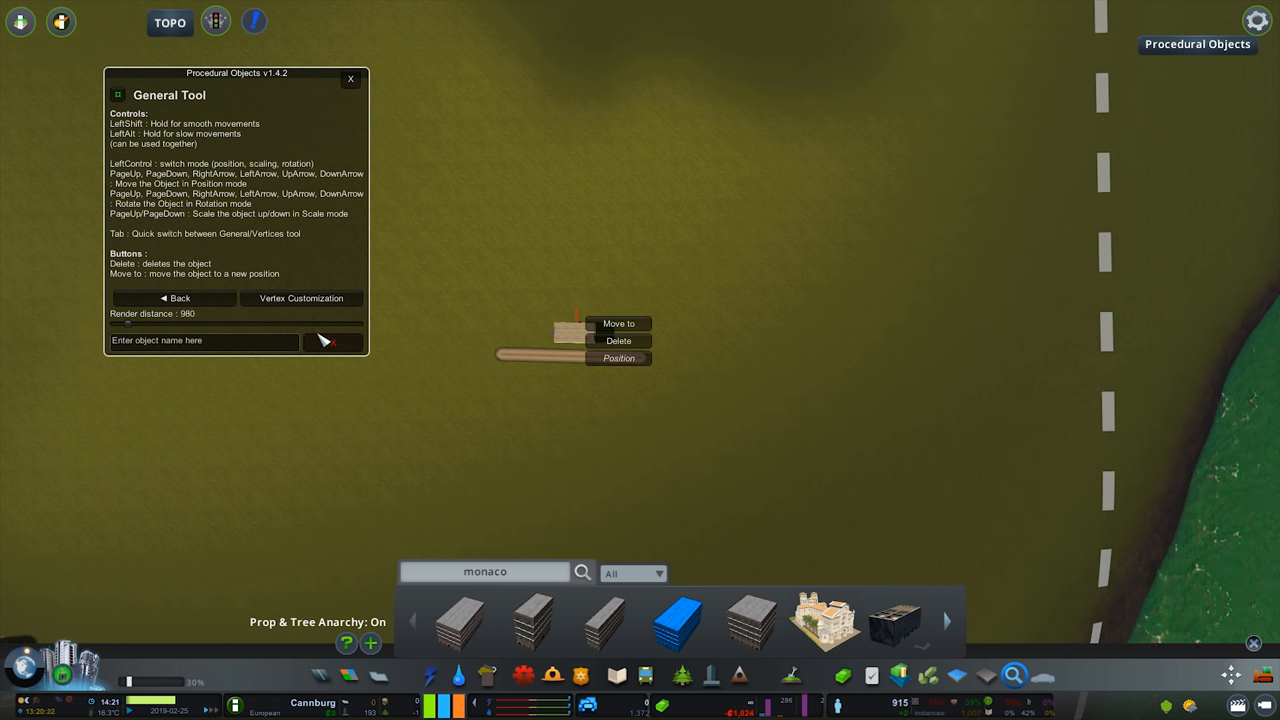
Raise the object's render distance from 980 to about 16,000 with the slider
left_click_drag(130, 324, 350, 324)
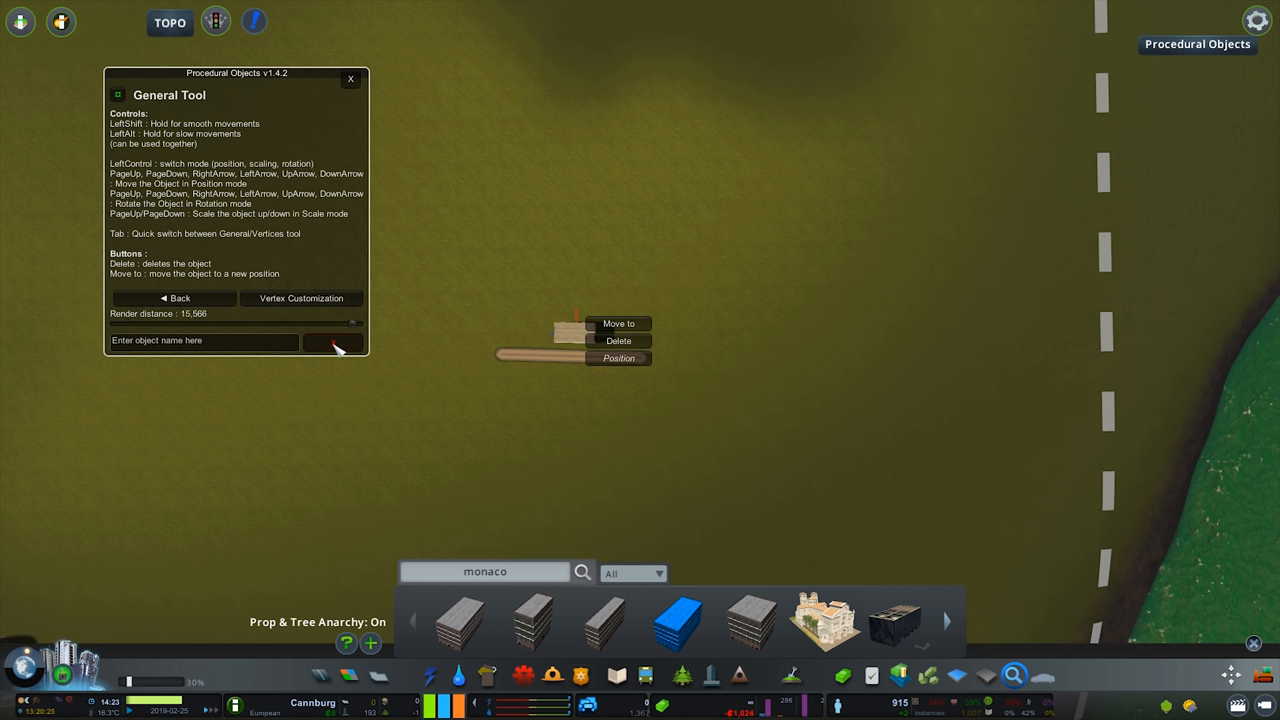
left_click_drag(350, 322, 128, 322)
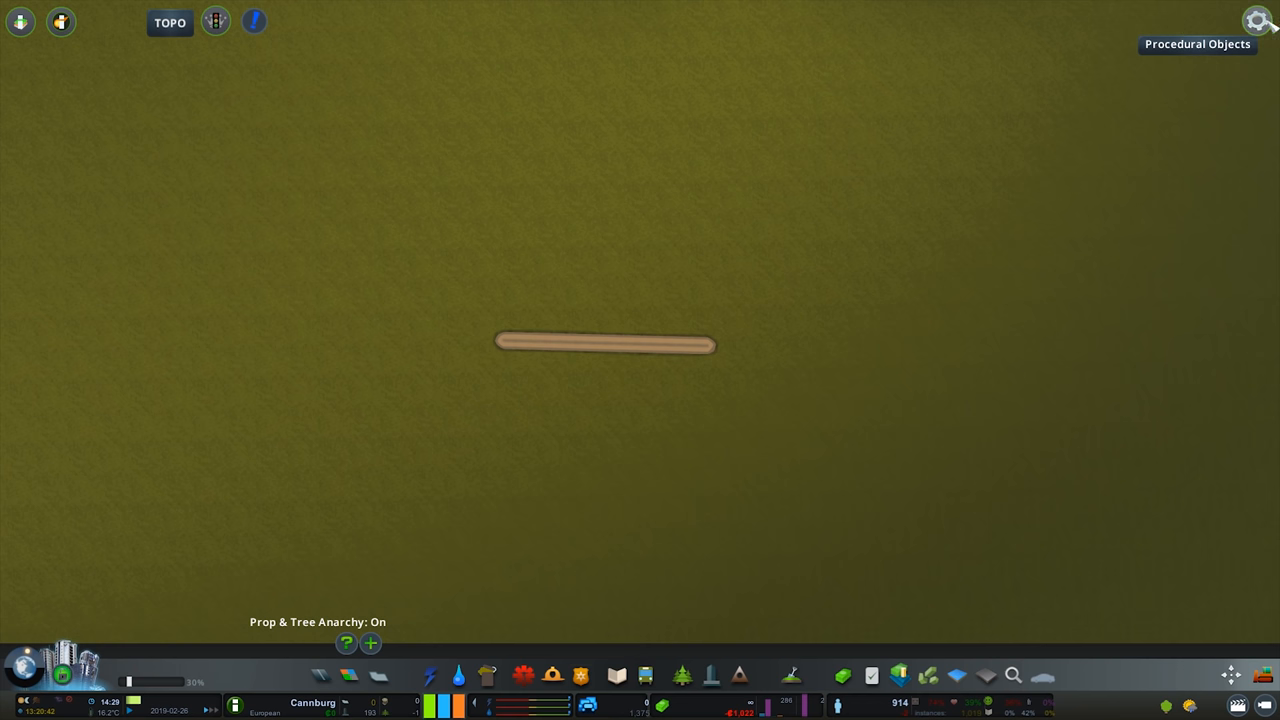
Check the mod's default prop and building render distances (both 16000) in Options, then leave
left_click(1260, 20)
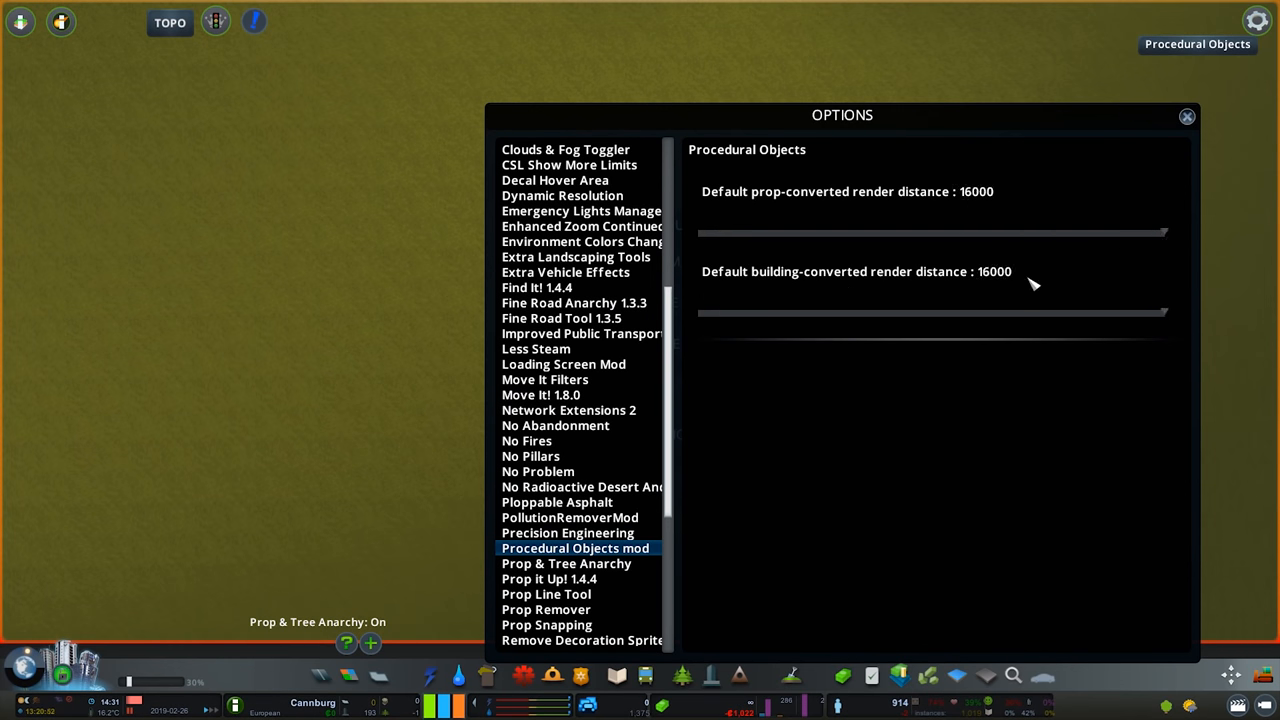
left_click(1188, 116)
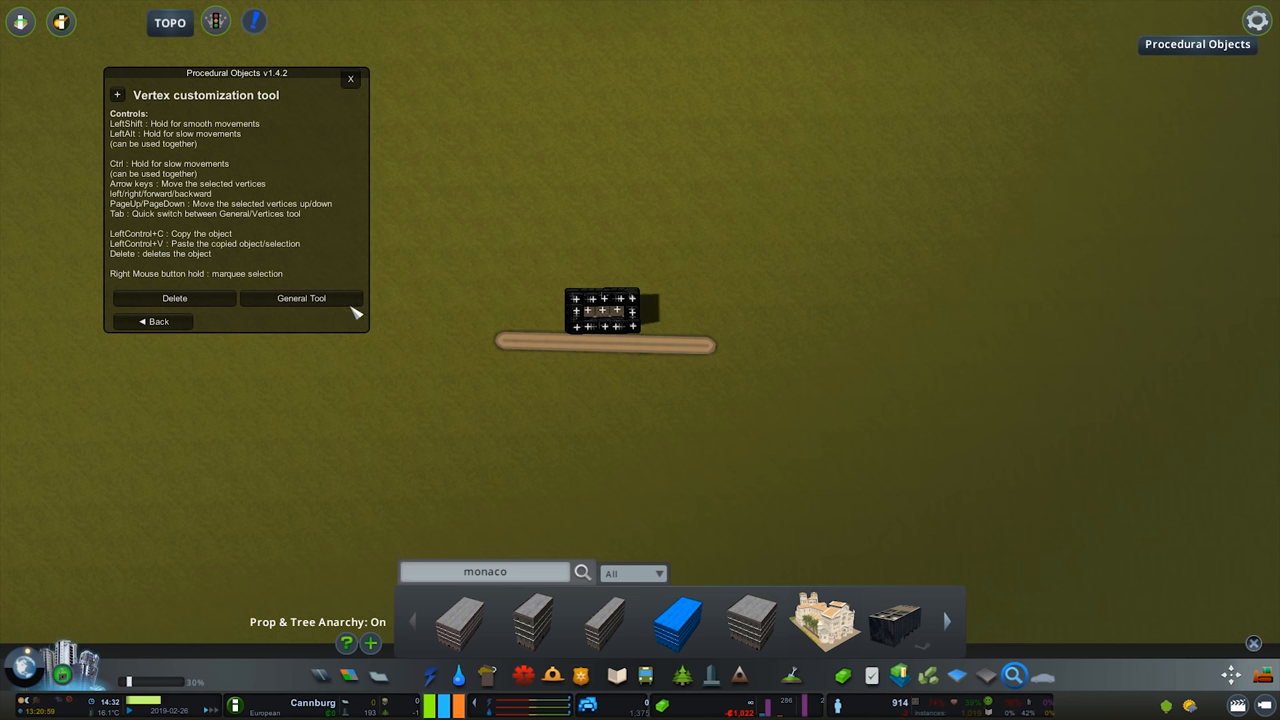
Switch to the General Tool, where the object's render distance reads 16,000
left_click(300, 298)
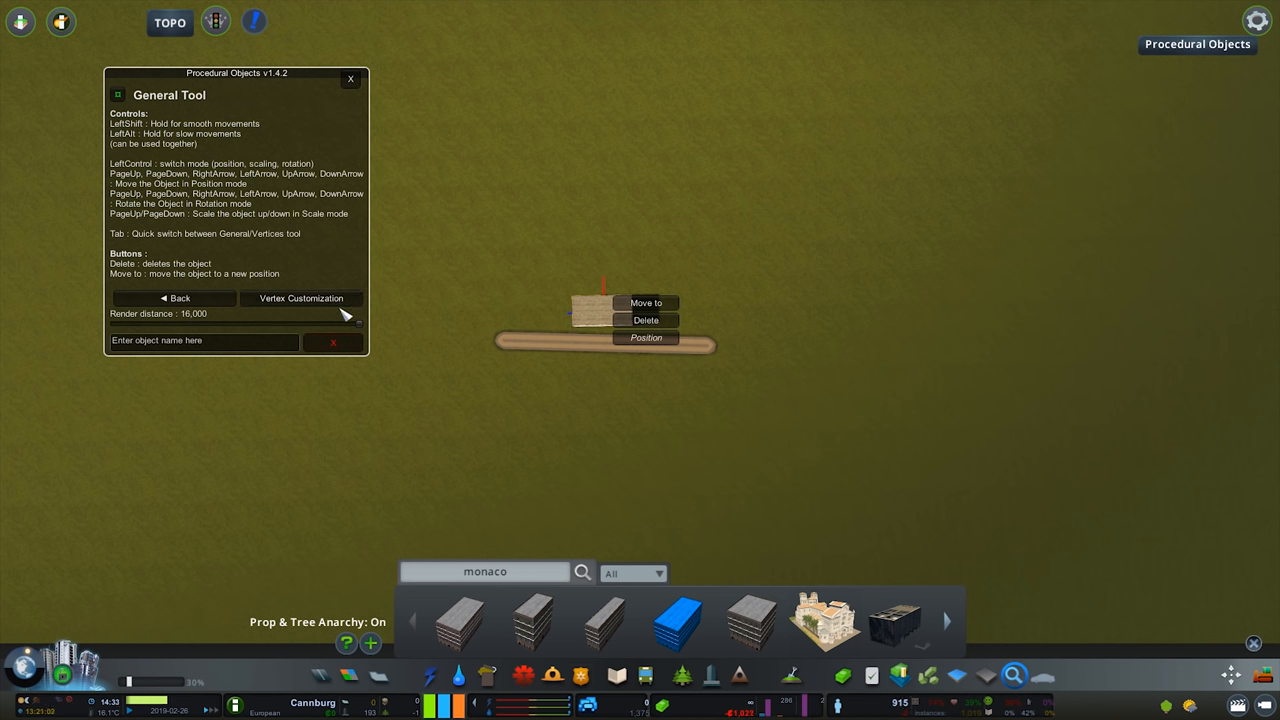
mouse_move(360, 92)
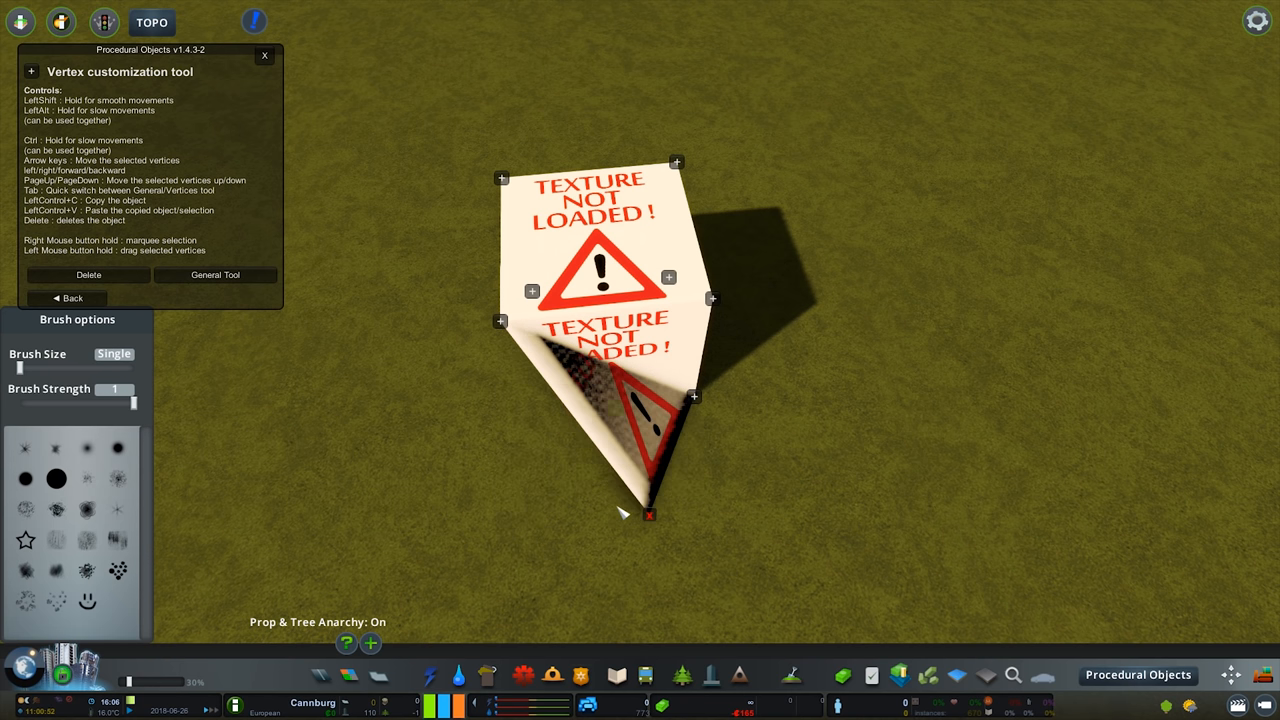
Pull the cube's corner vertices to flatten and tilt it into a broad sheet
left_click_drag(648, 514, 508, 424)
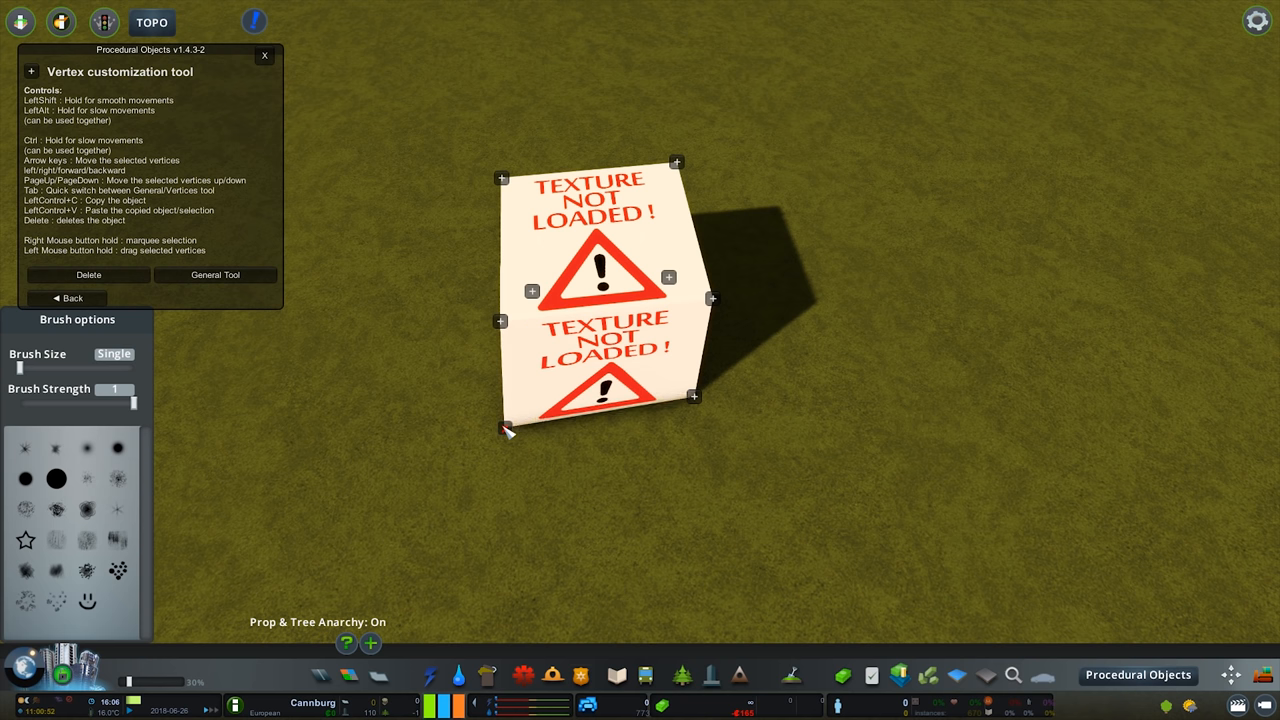
left_click_drag(508, 428, 548, 412)
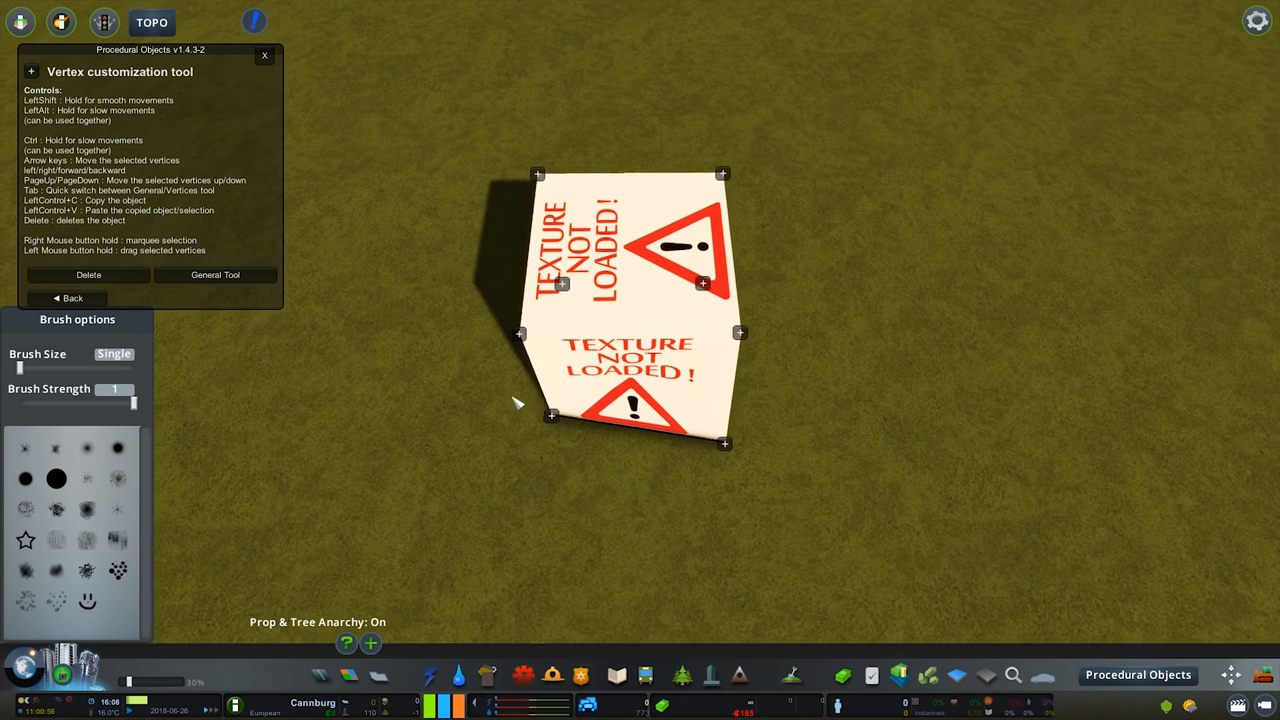
left_click_drag(724, 444, 728, 444)
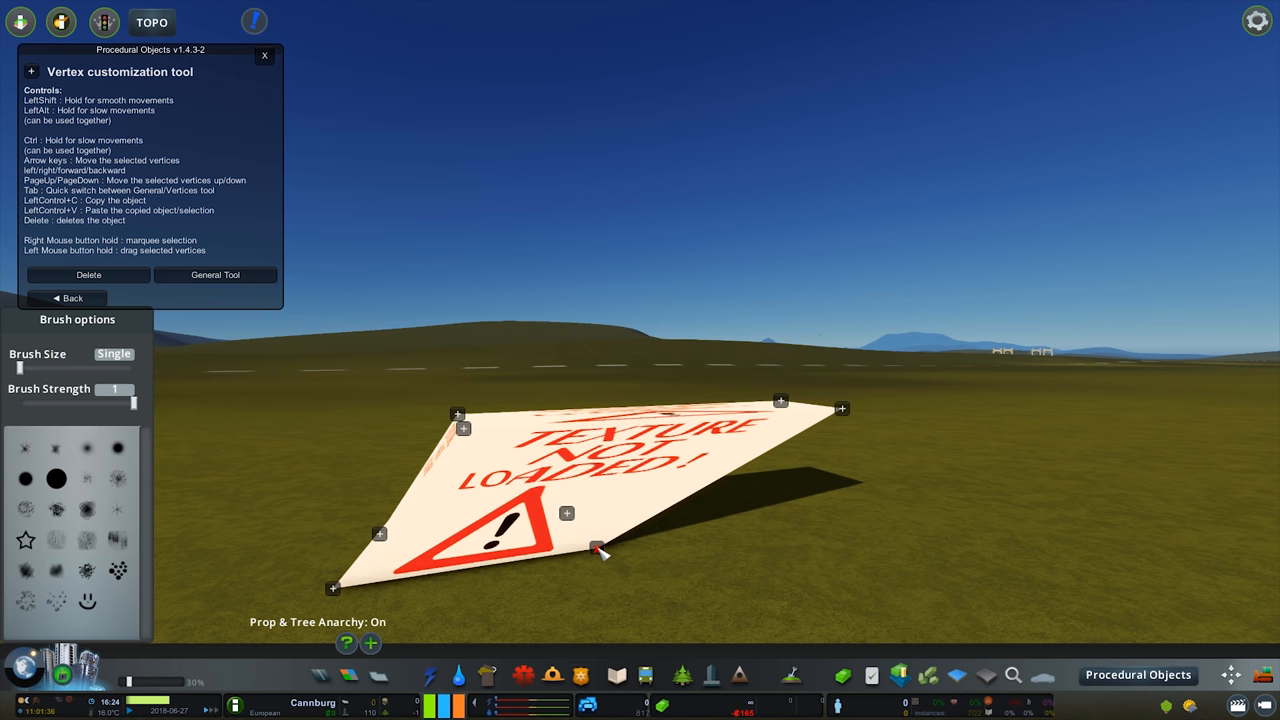
Drag one cube corner far sideways to stretch it into a tall peaked wedge
left_click_drag(596, 548, 870, 570)
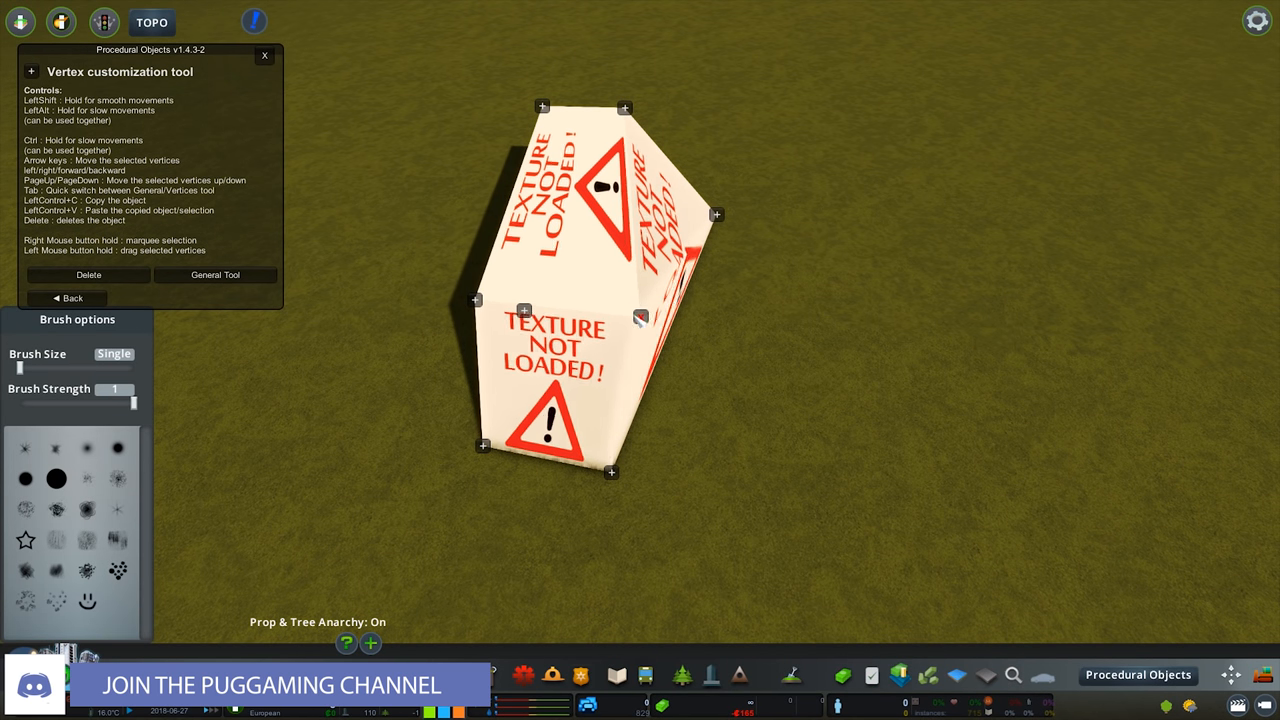
left_click_drag(716, 214, 1064, 308)
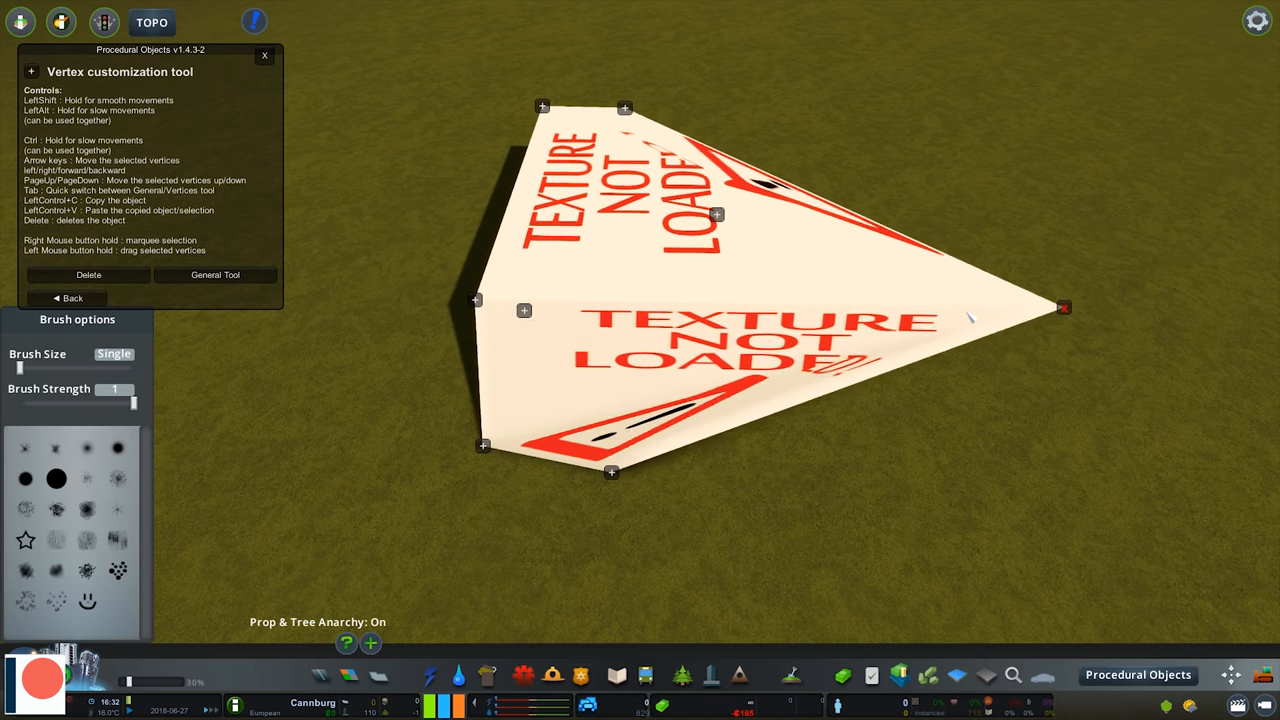